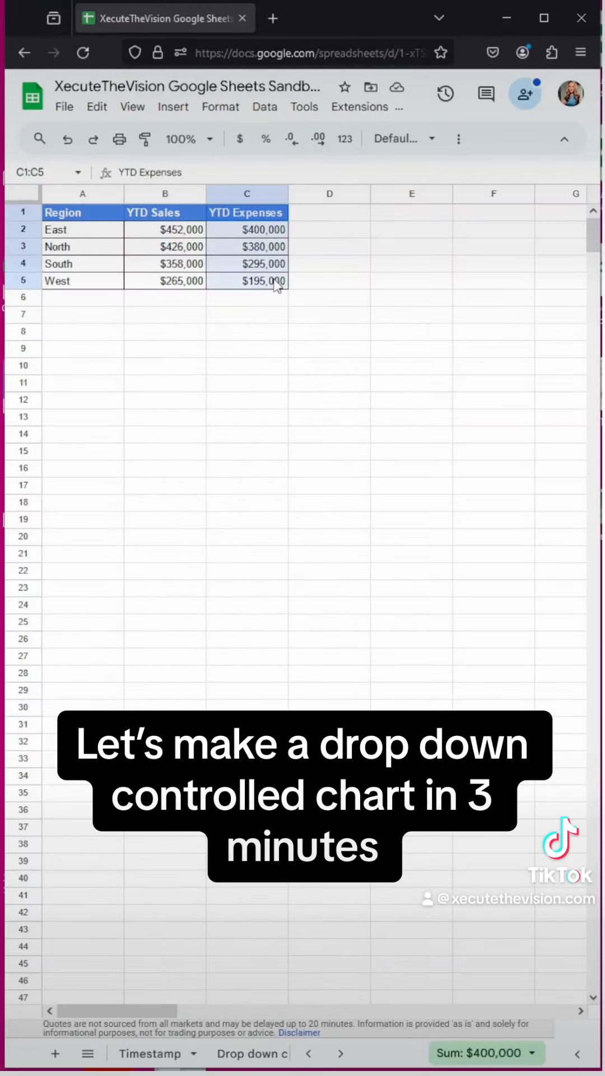
- Head columns D and E Median_Sales and Median_Expenses and clear the copied values in D2:E5
click(330, 212)
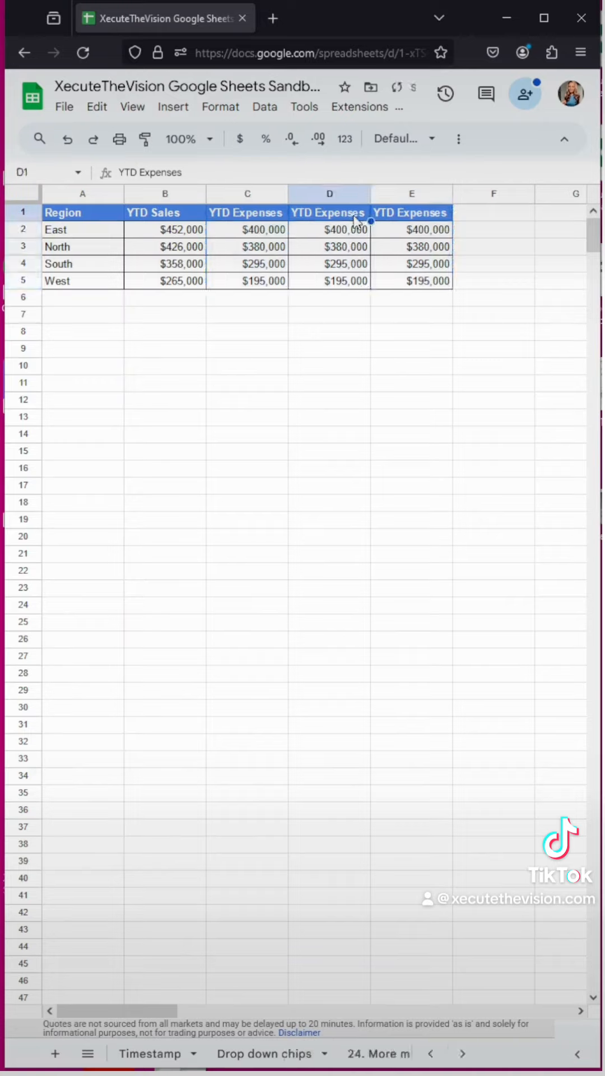
text(Median_Sales)
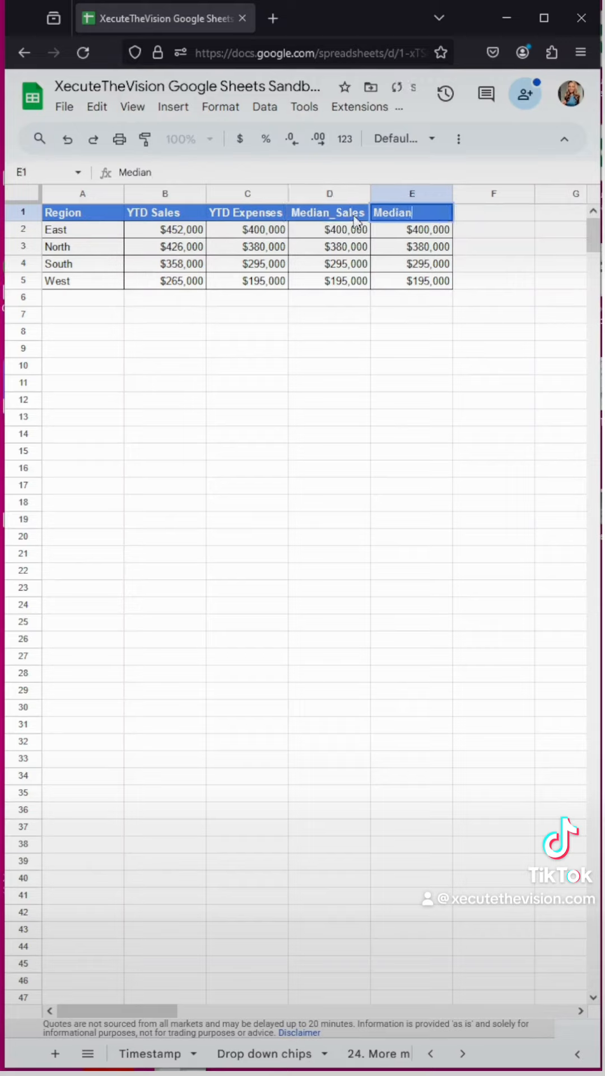
text(_Expen)
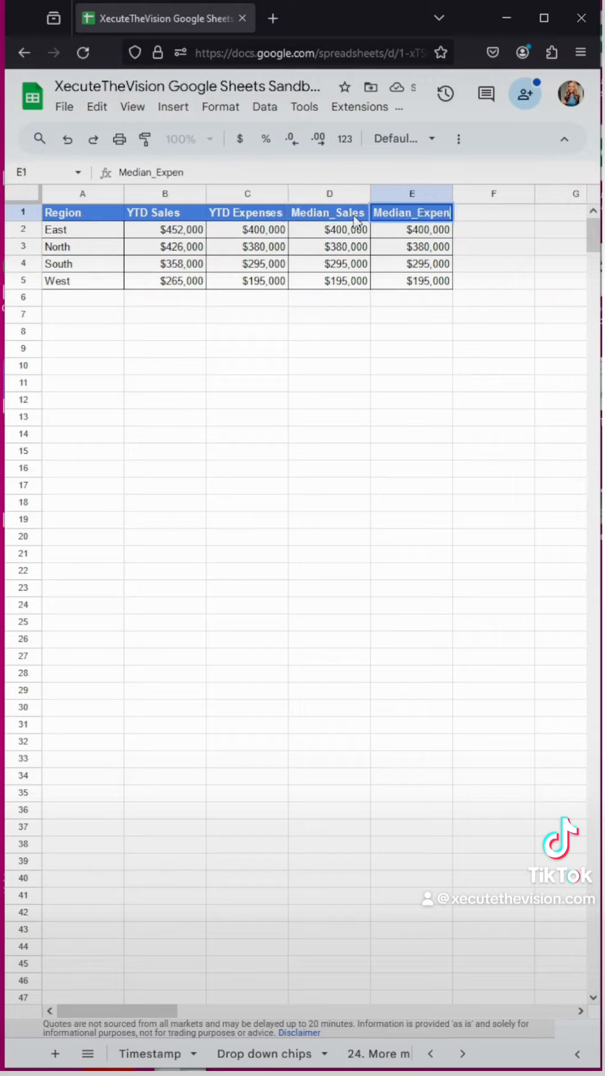
click(329, 229)
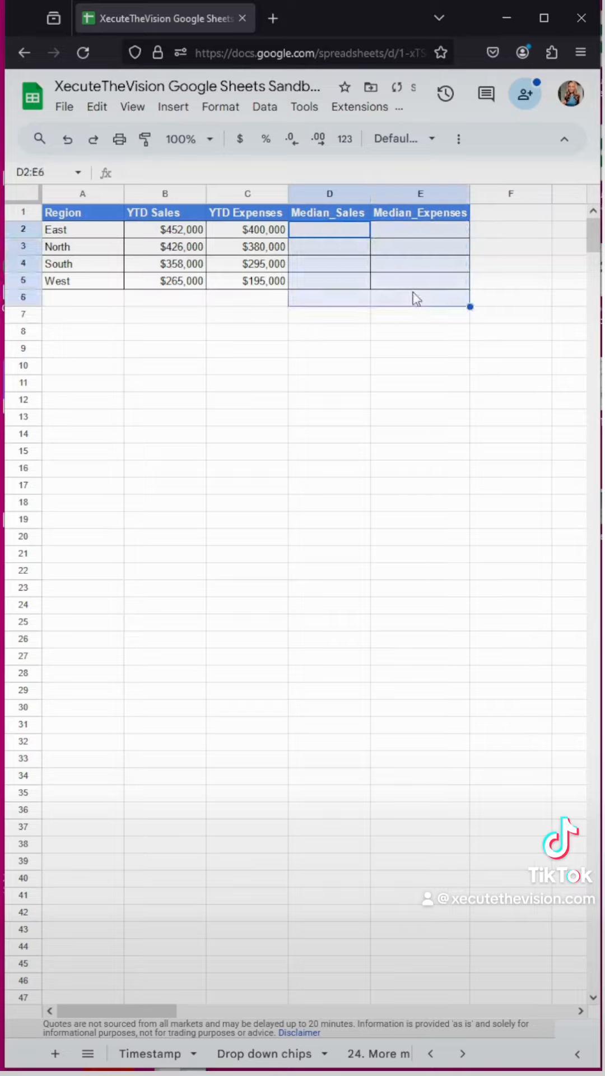
- Fill D2:D5 with =MEDIAN($B$2:$B$5) and E2:E5 with =MEDIAN($C$2:$C$5)
text(=)
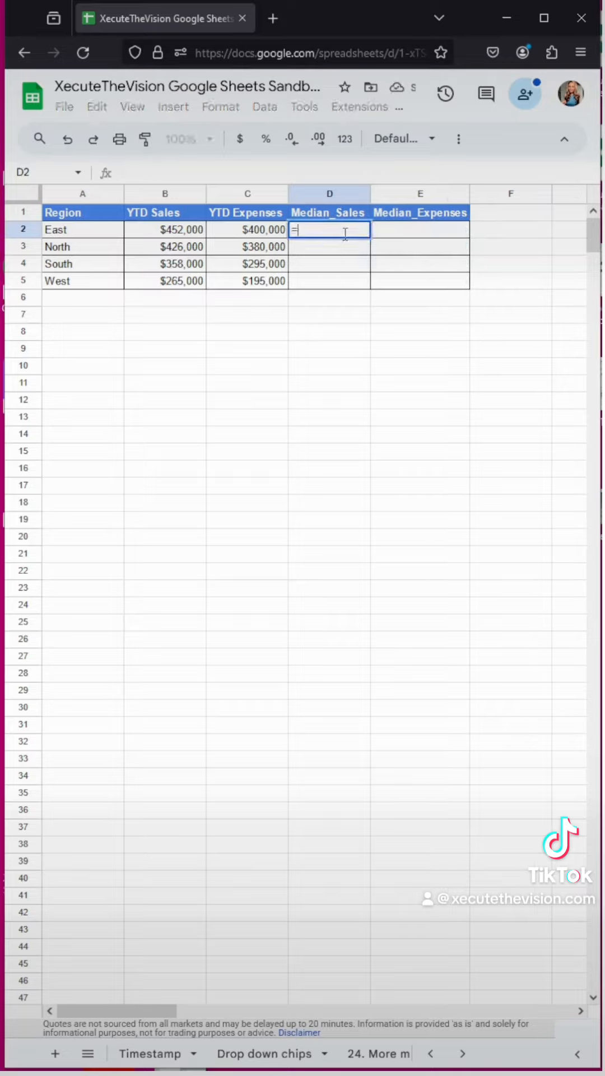
text(median)
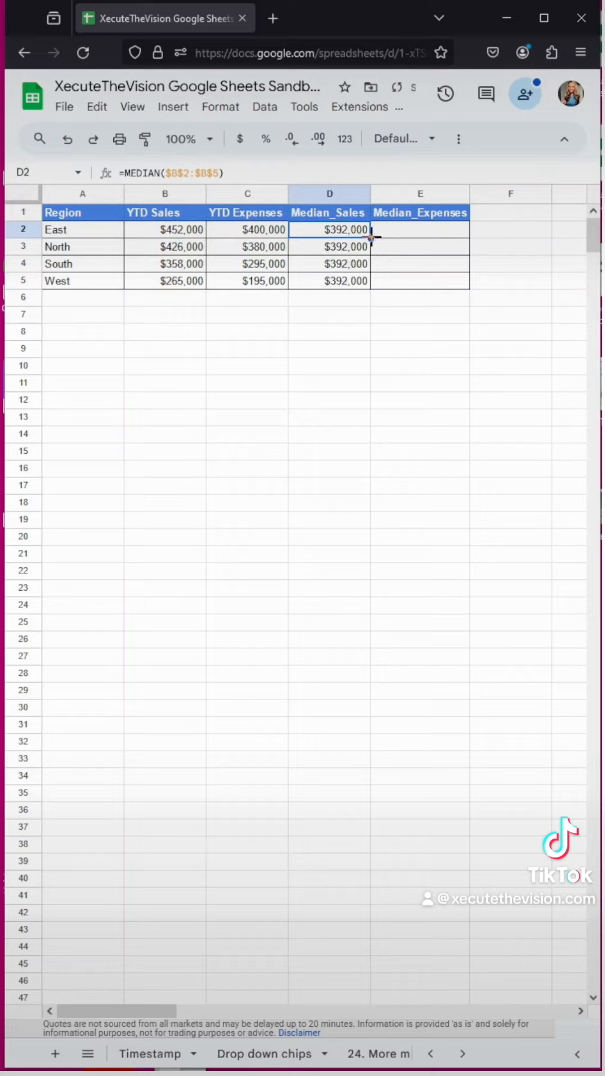
text(=me)
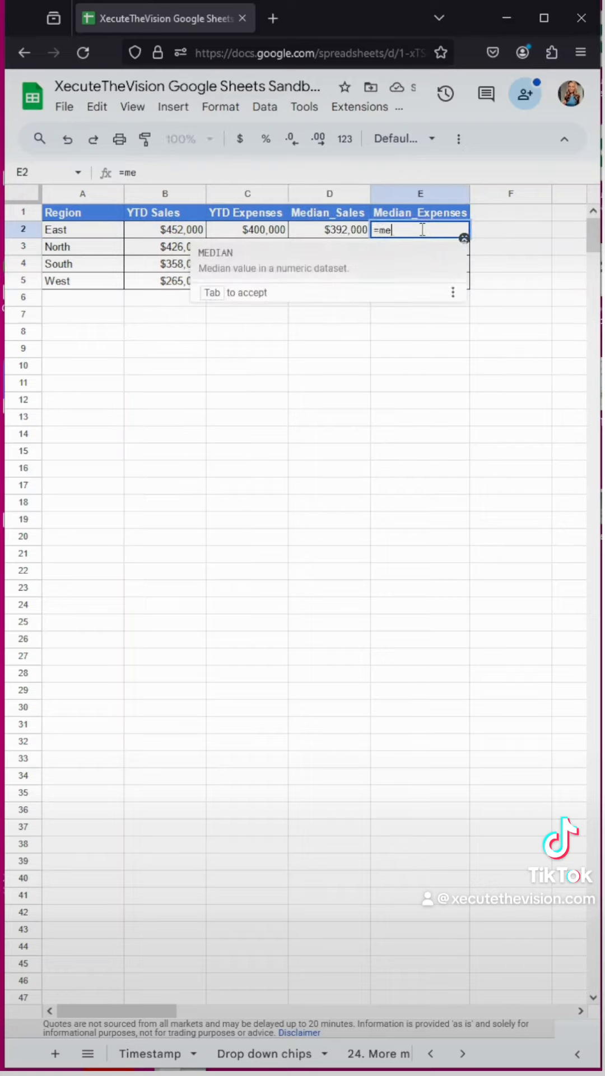
key(tab)
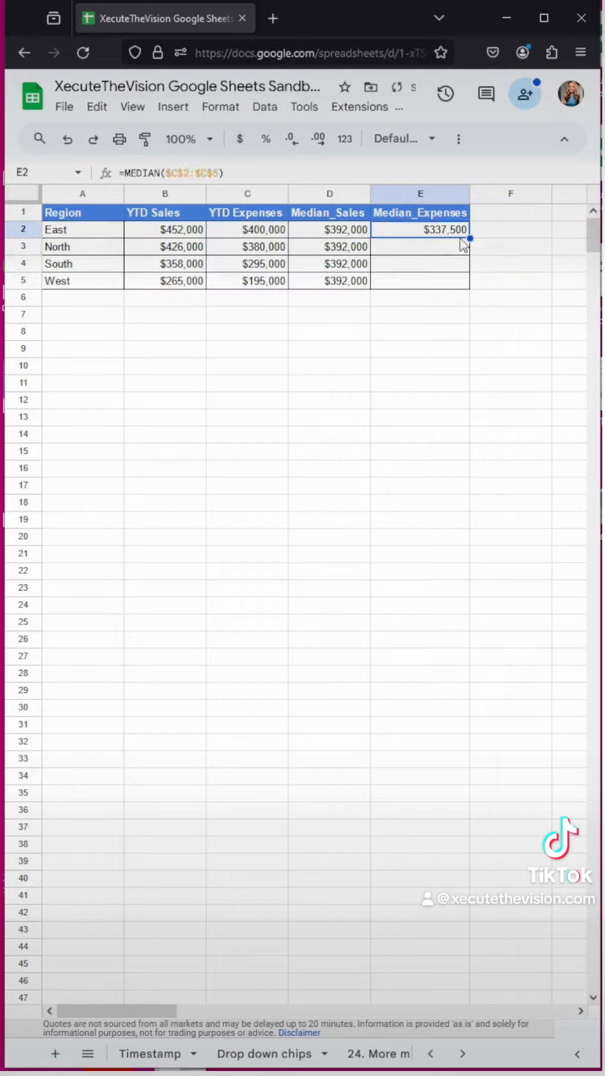
drag(470, 237, 469, 281)
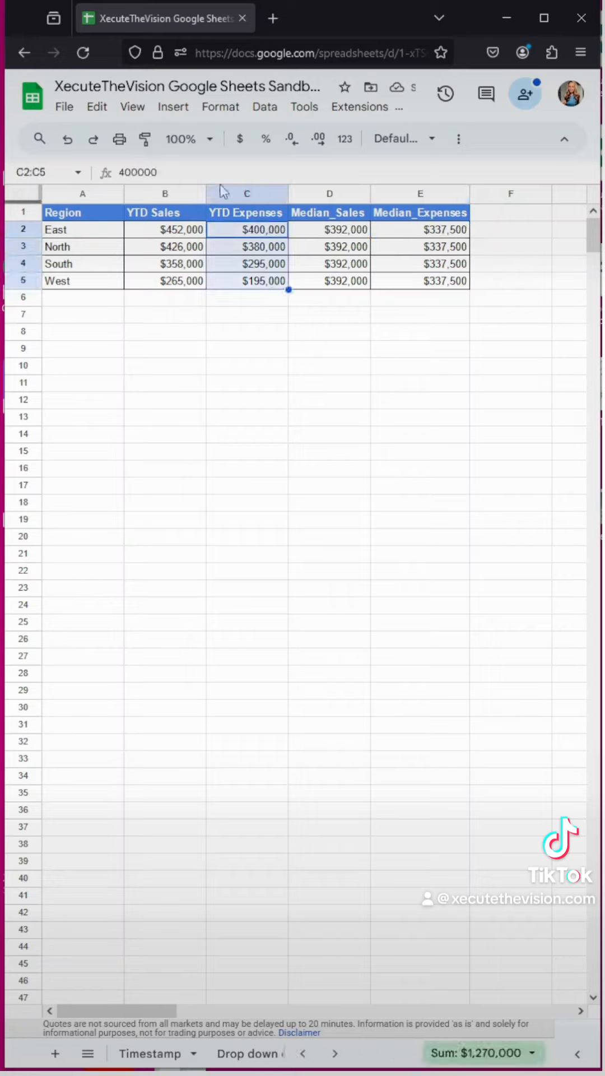
- Create the named range YTD_Expenses for C2:C5
click(174, 107)
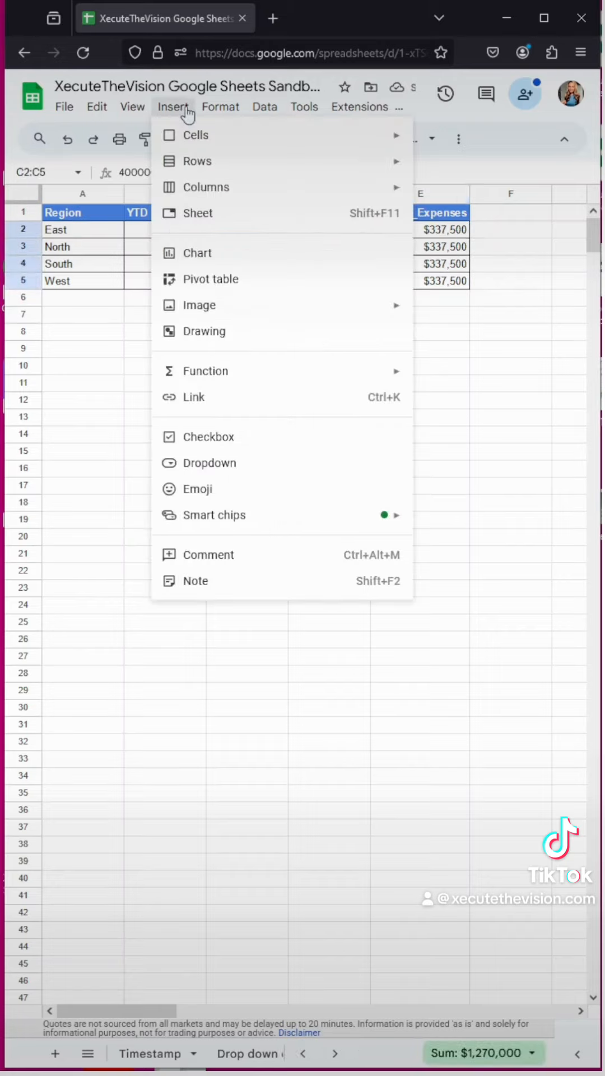
click(221, 106)
text(Y)
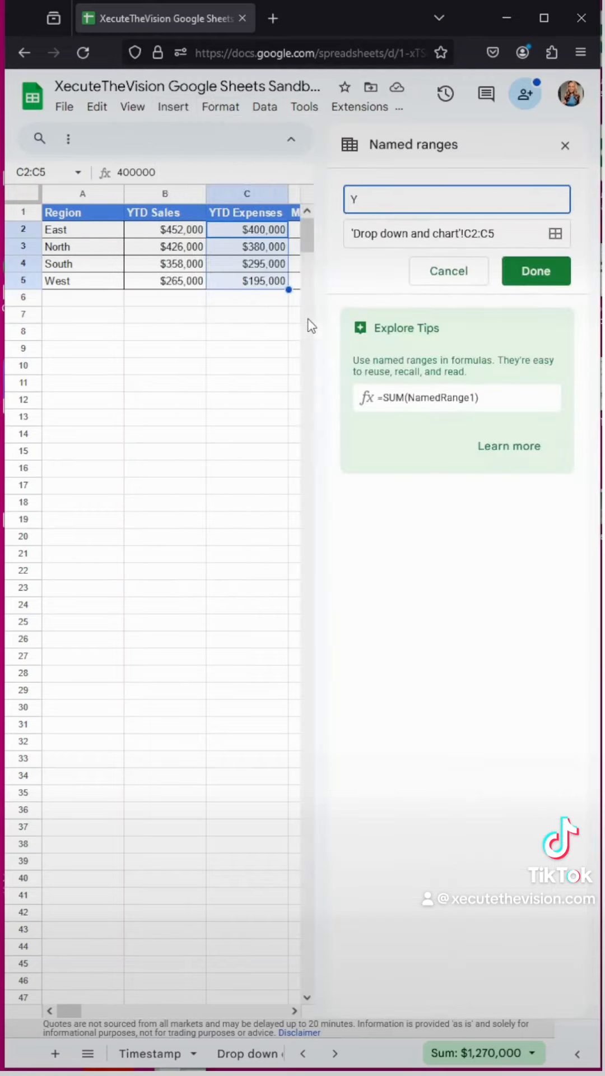
text(TD_Expenses)
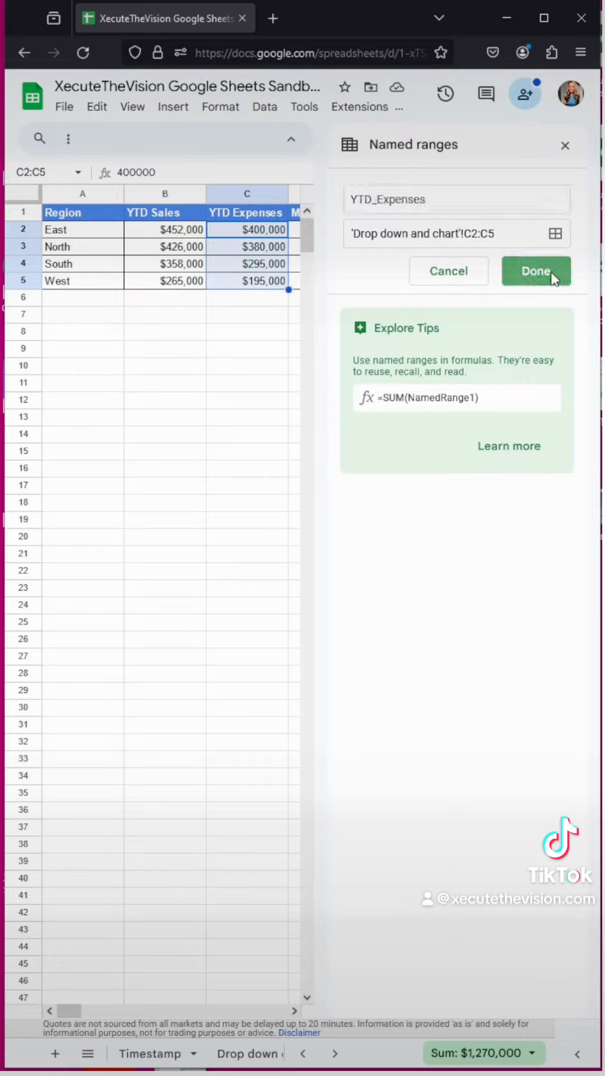
click(536, 270)
text(M)
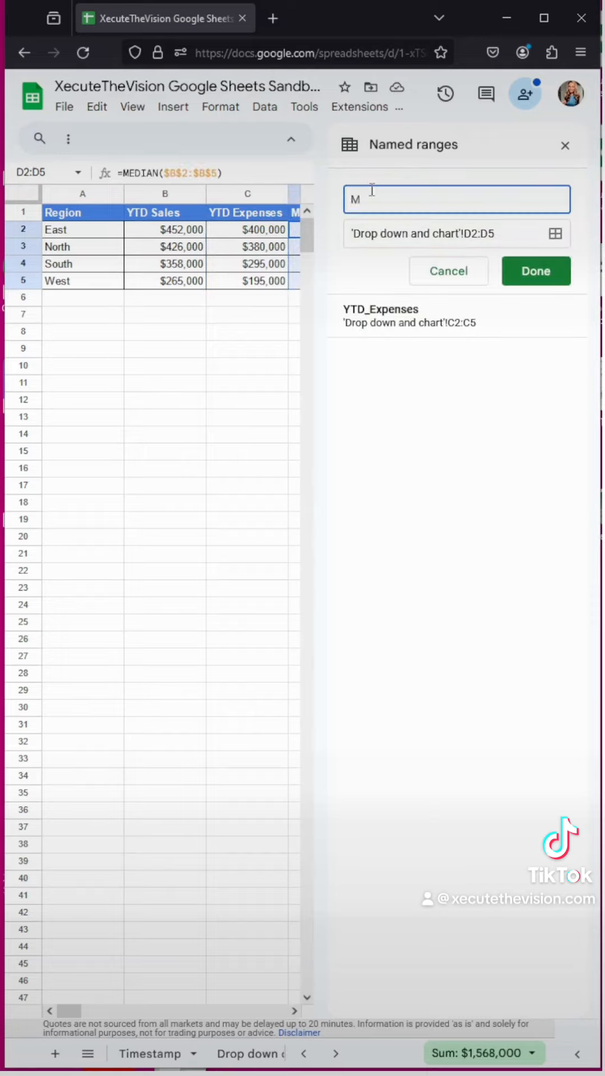
- Add the named range Median_Sales for D2:D5 and close the panel
text(edian_Sa)
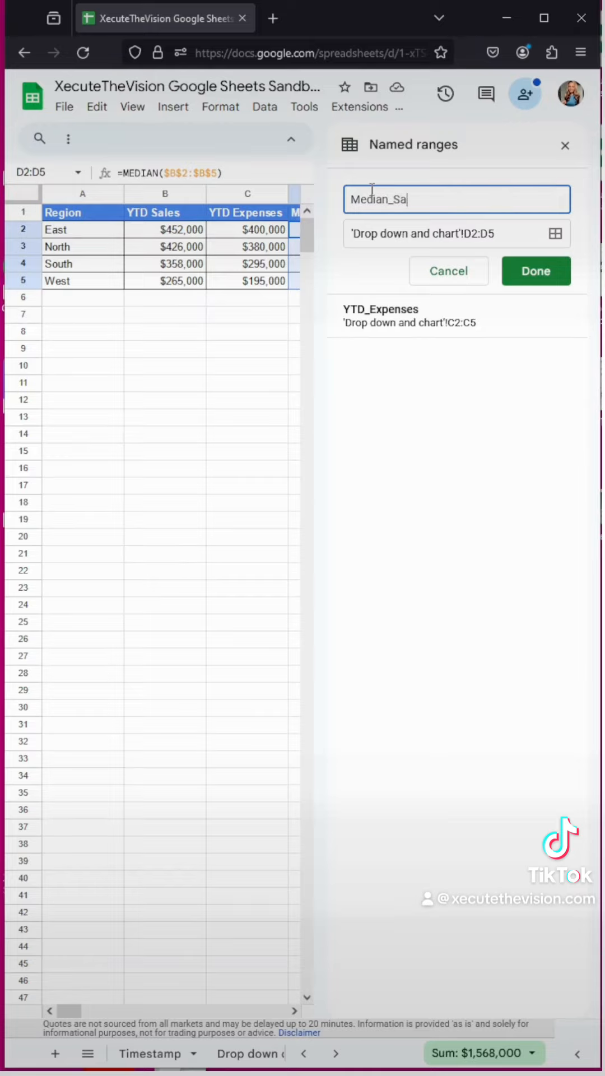
click(536, 270)
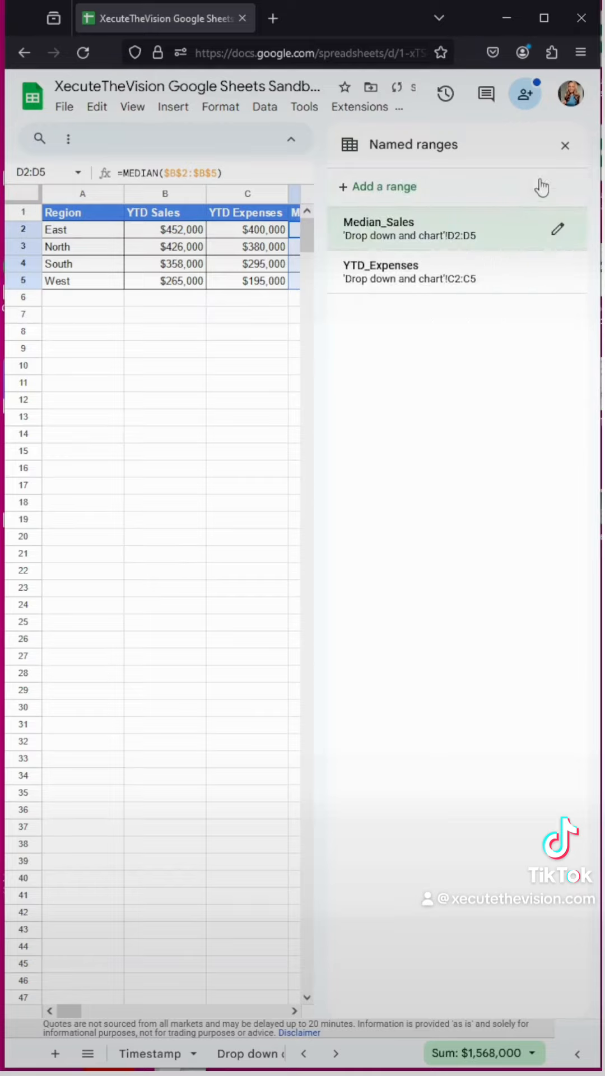
click(565, 145)
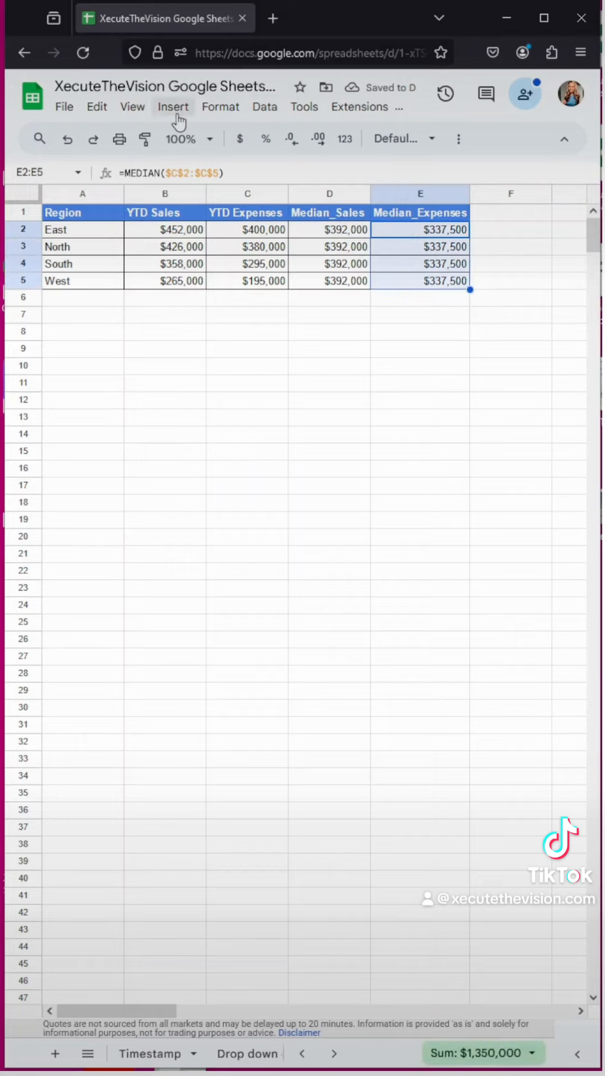
- Create the named range Median_Expenses for E2:E5 and close the panel
click(264, 106)
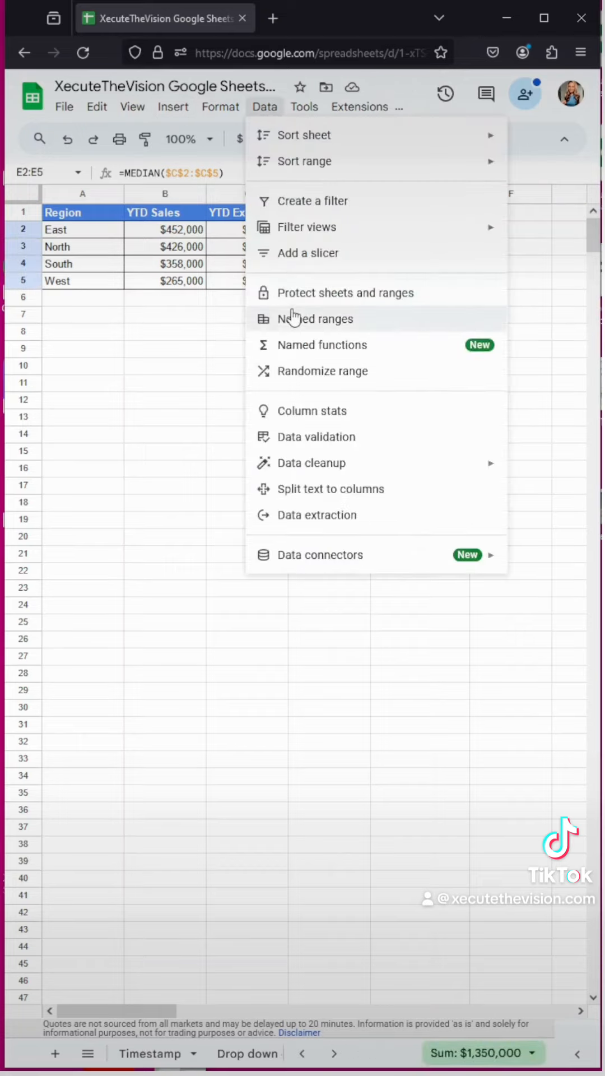
click(316, 318)
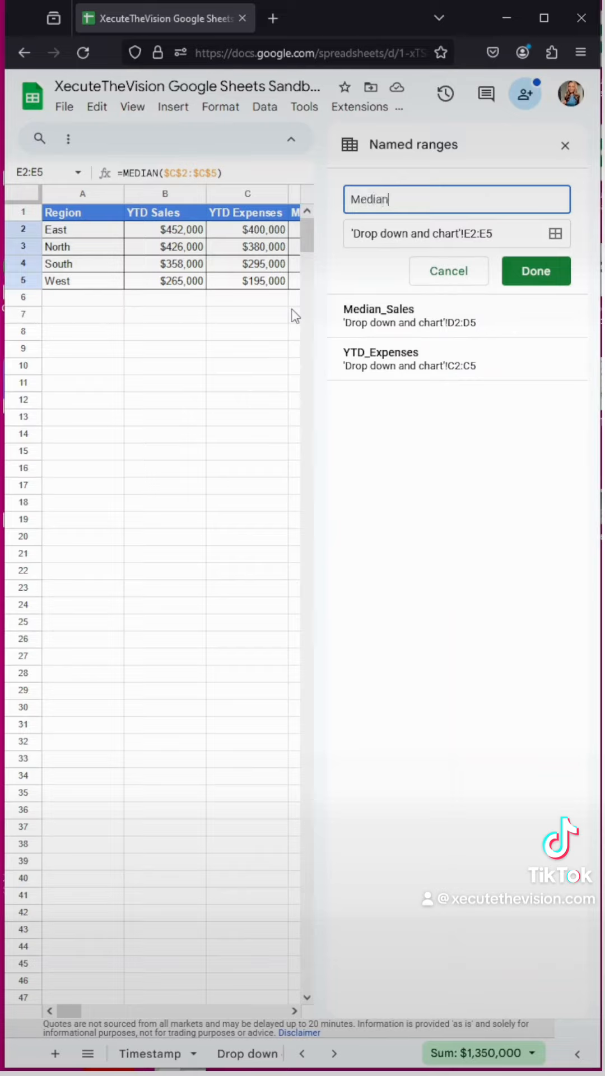
text(_Expenses)
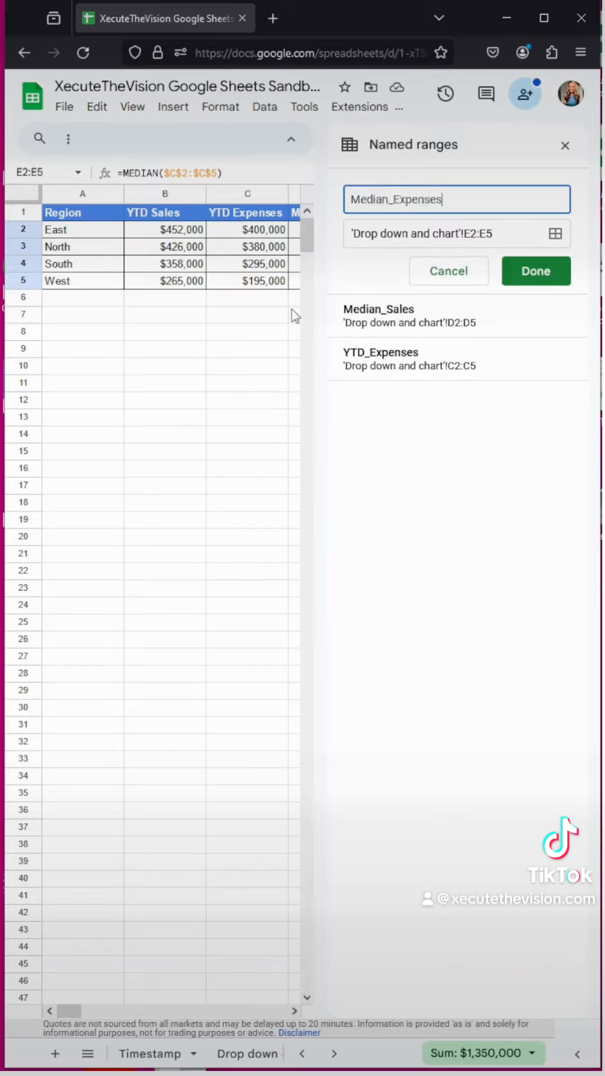
click(534, 271)
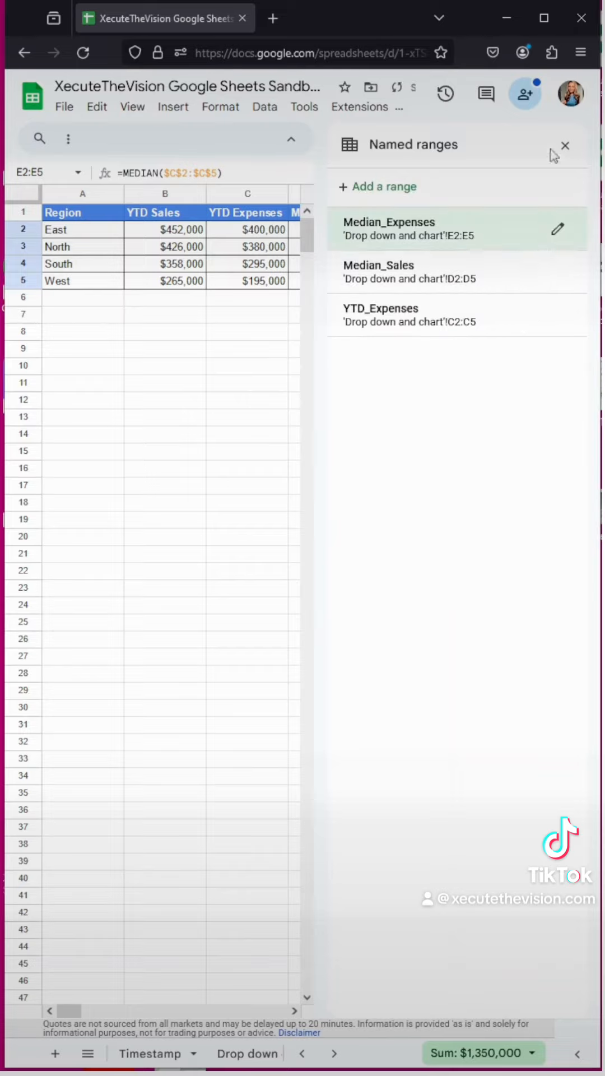
click(565, 145)
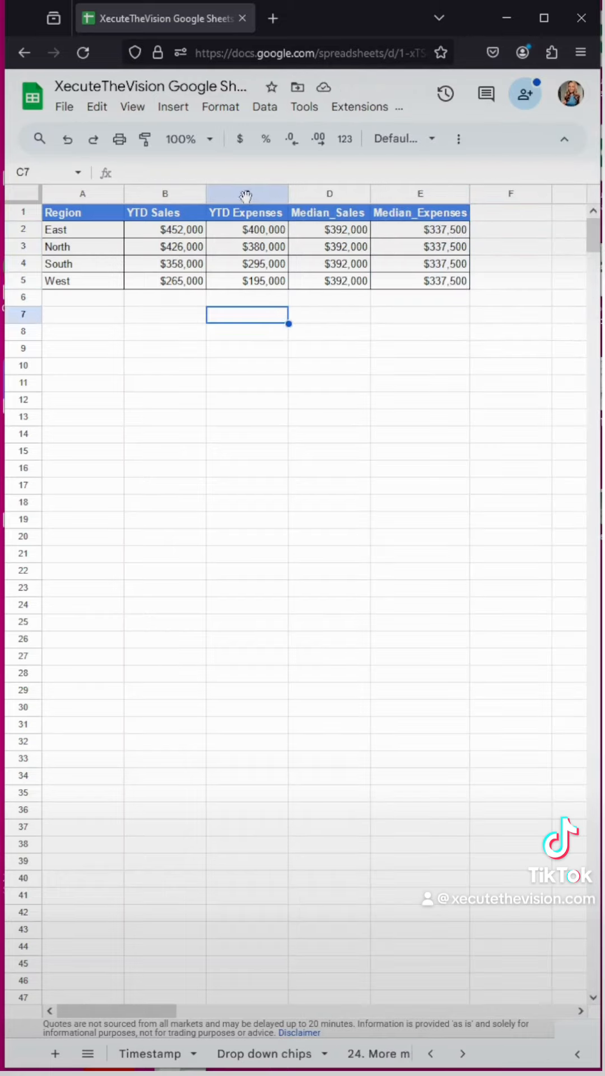
- Insert a blank column C before YTD Expenses
click(247, 193)
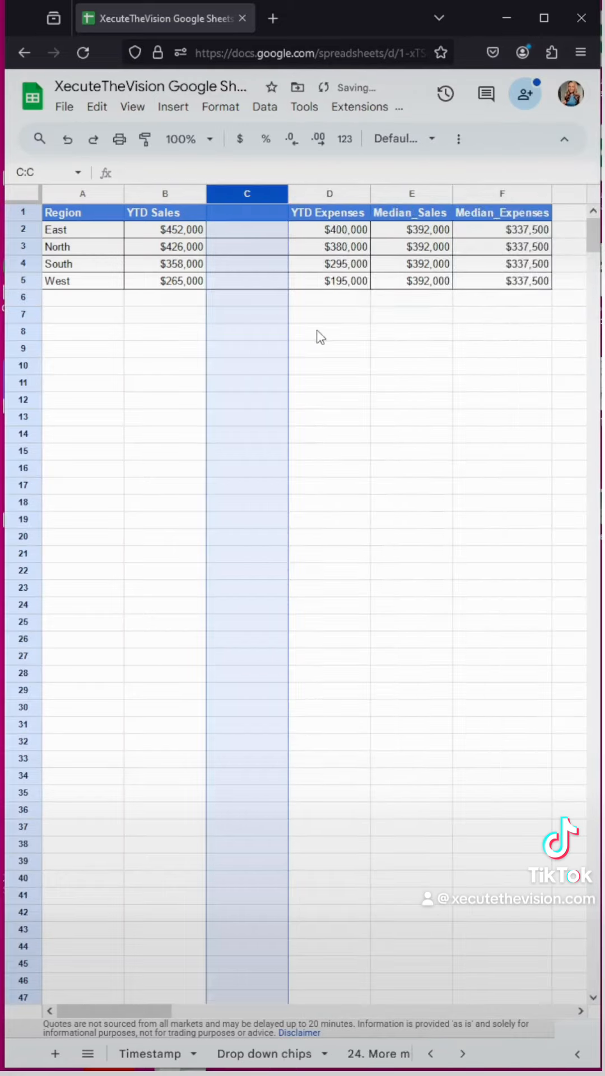
click(265, 107)
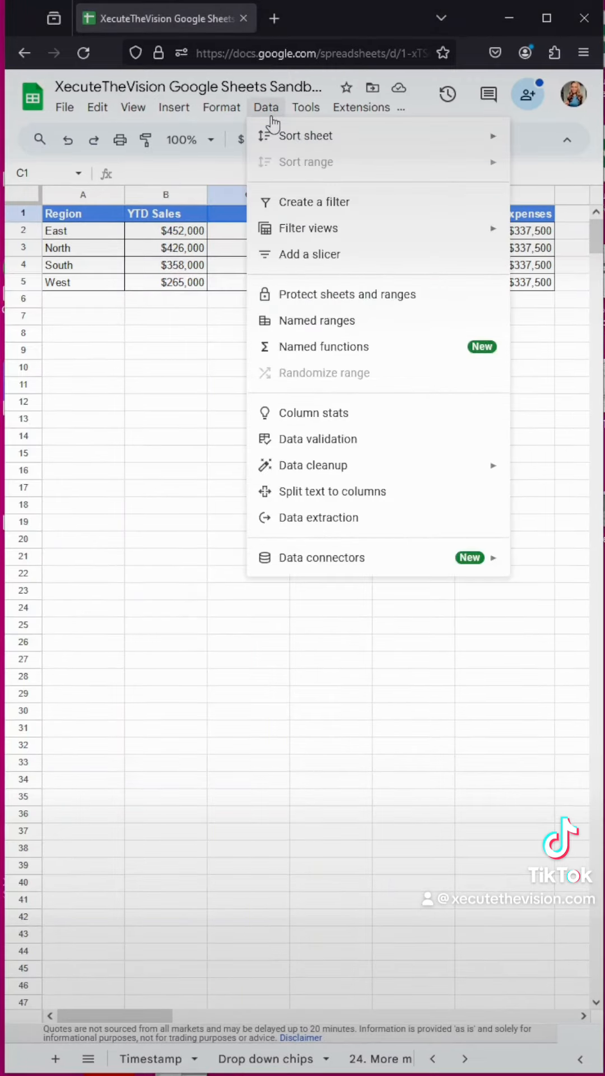
- Give C1 a dropdown-from-range validation rule sourced from the headers in D1:F1
click(321, 438)
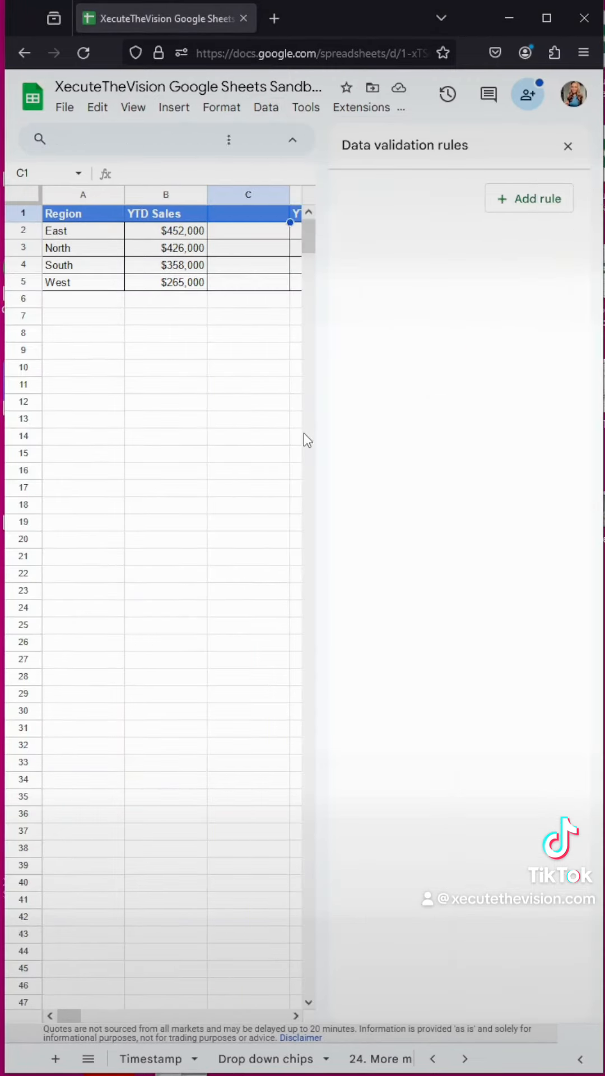
click(528, 199)
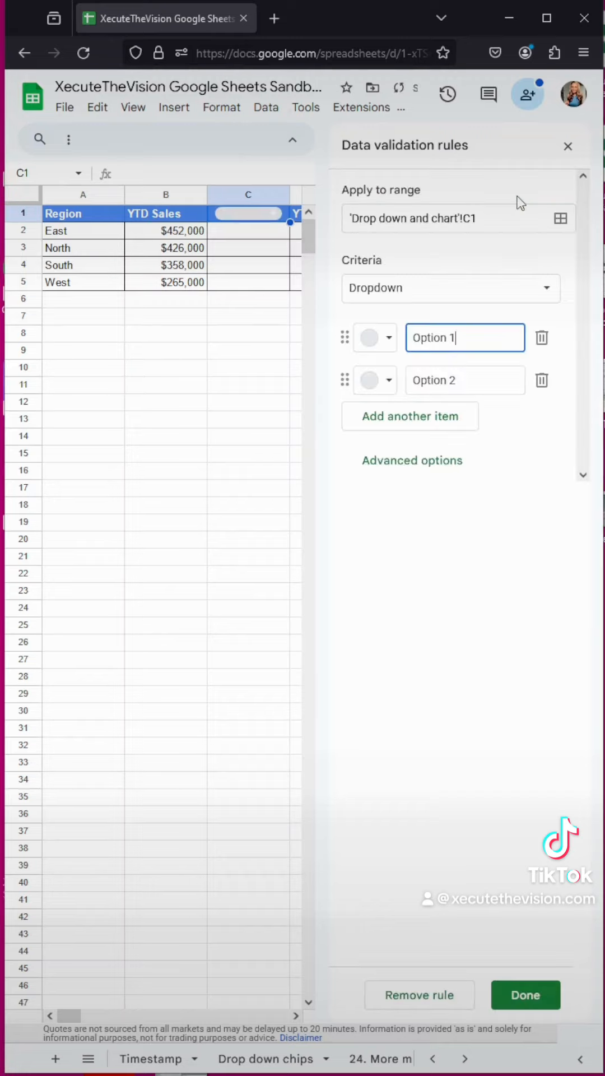
click(449, 288)
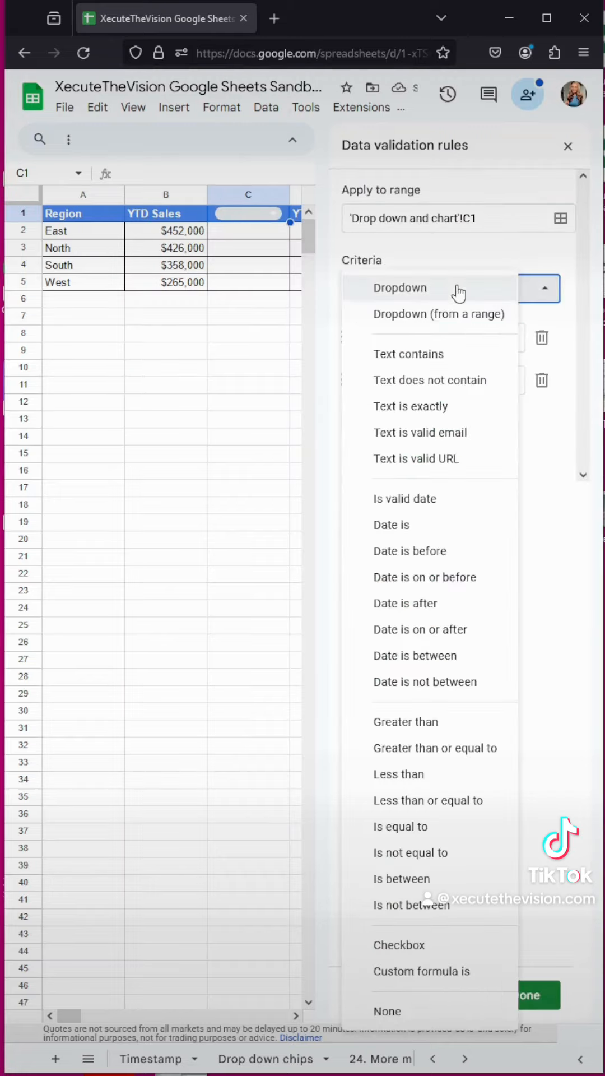
click(438, 314)
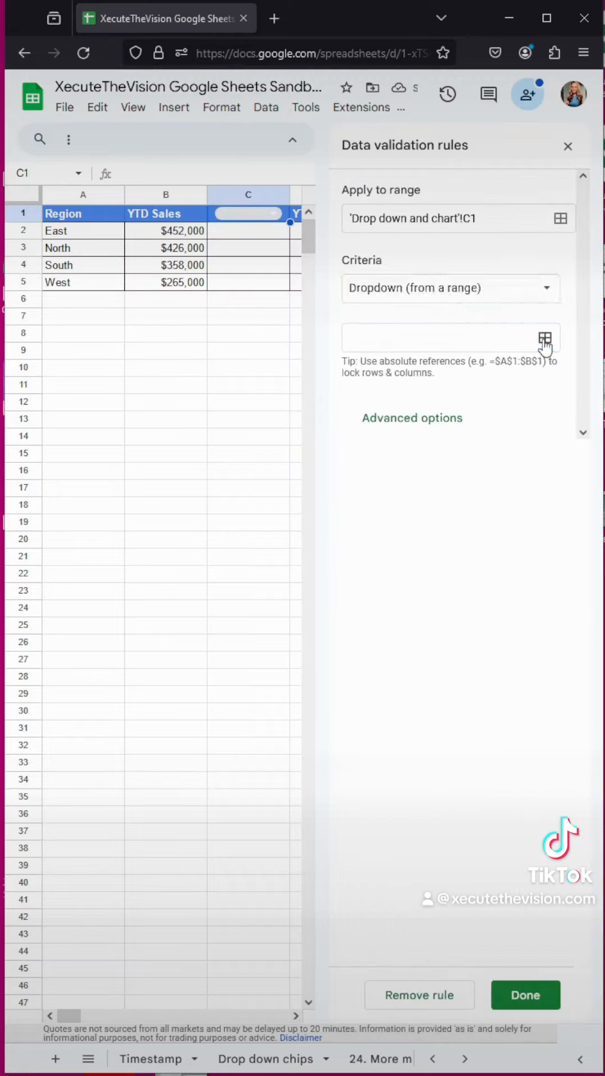
click(546, 337)
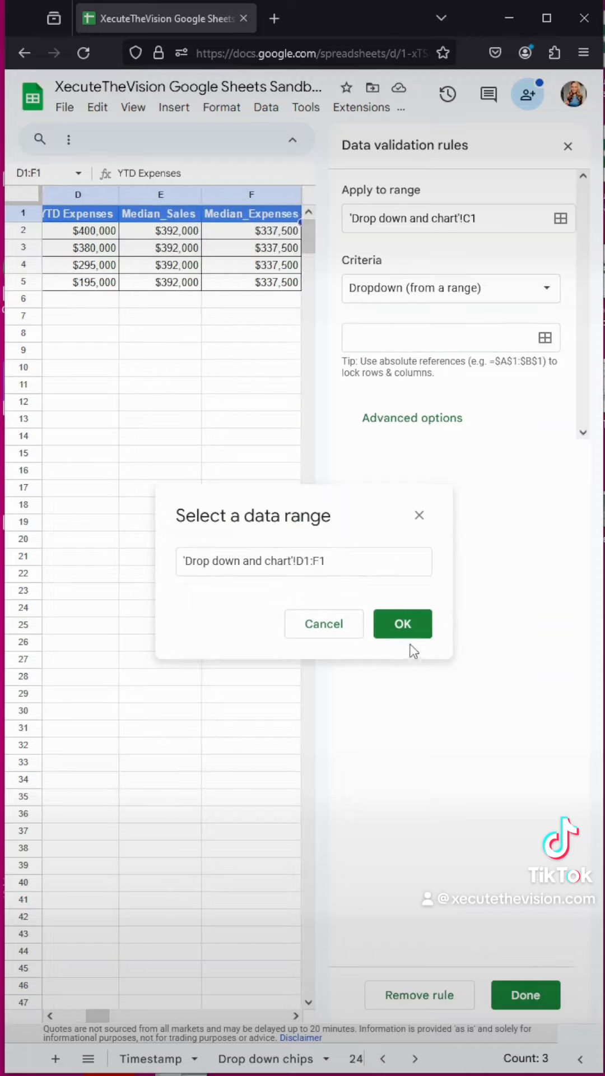
click(402, 624)
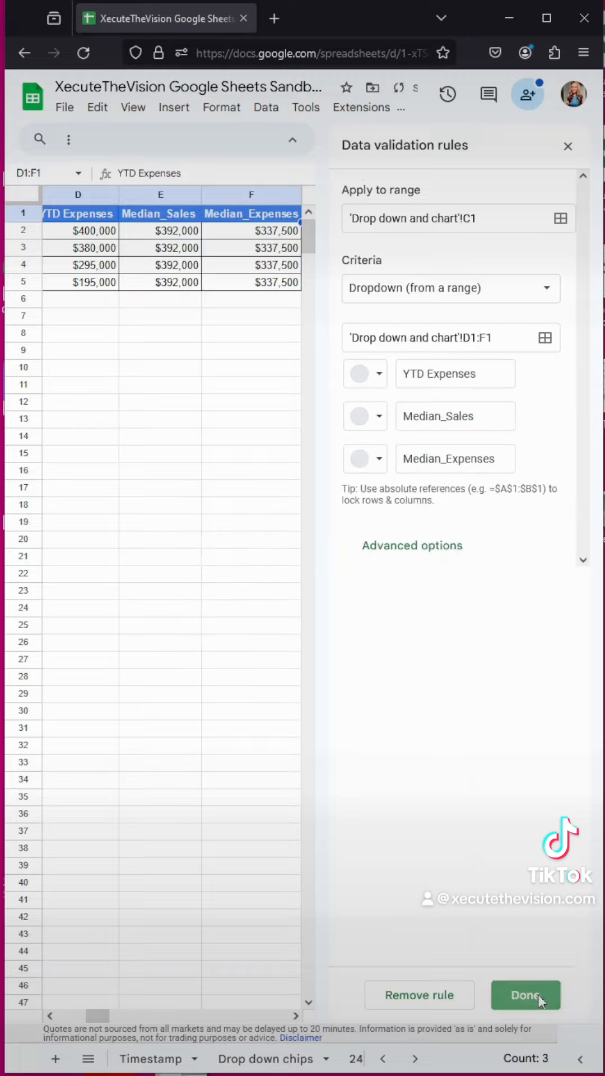
click(525, 995)
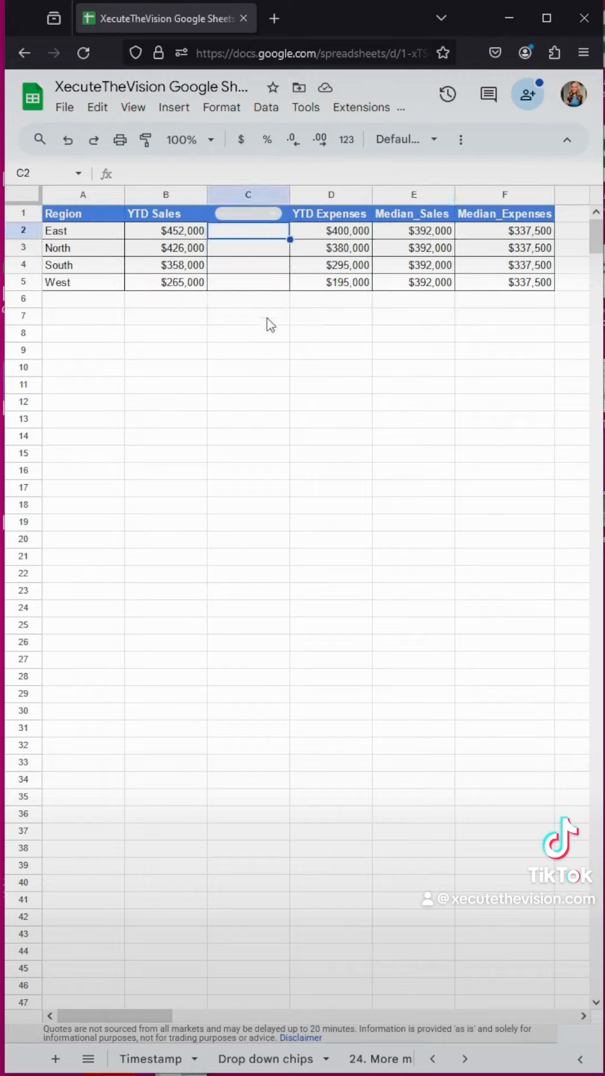
- Enter =IFERROR(INDIRECT(C1),"") in C2 so column C follows the C1 choice
text(=iferror)
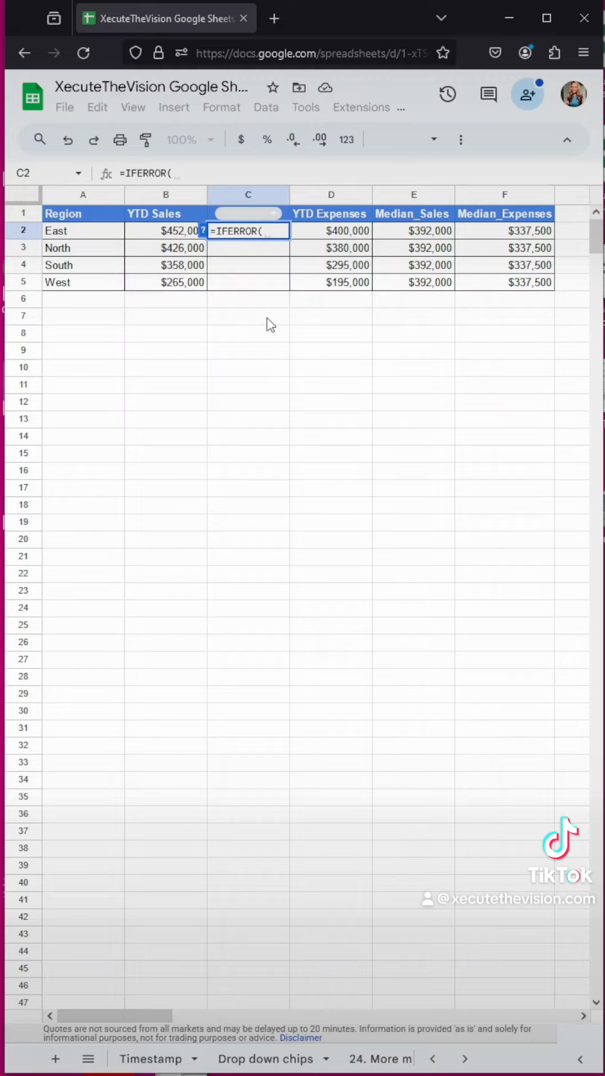
text(indirect)
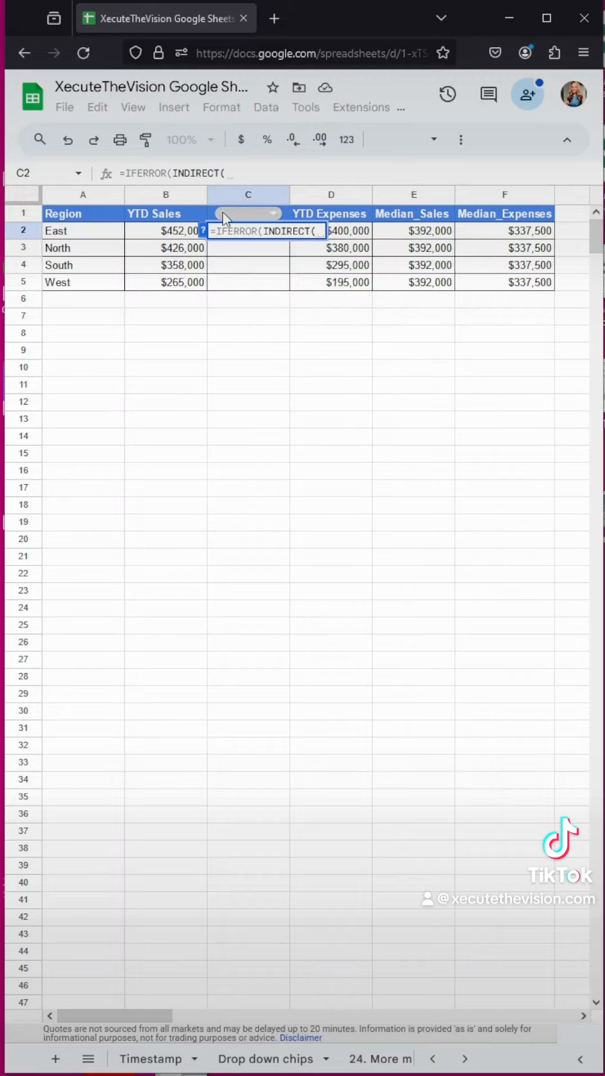
text(C1)
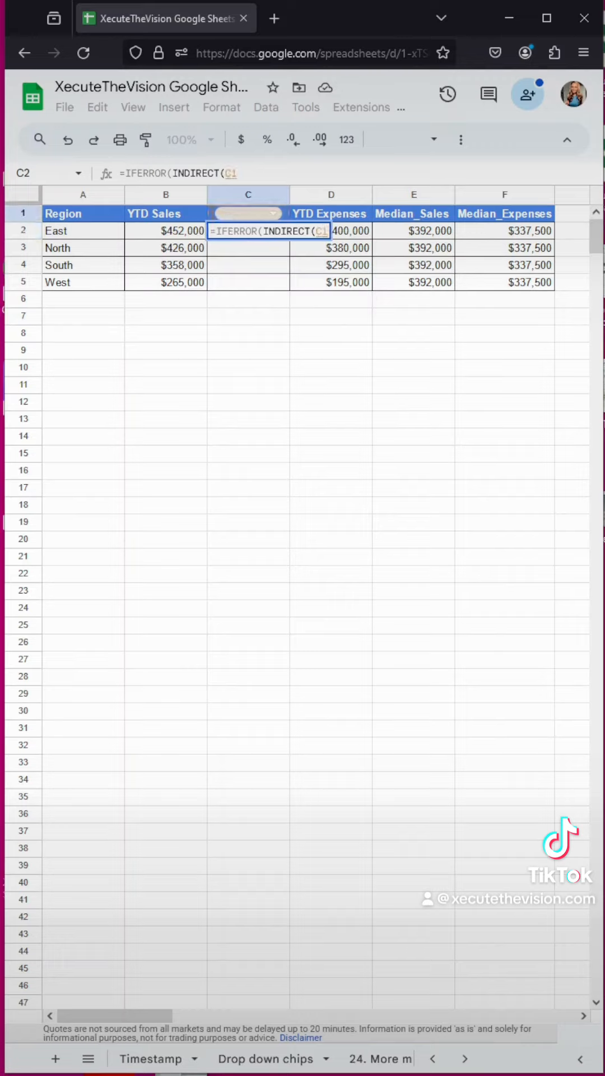
text(),"")
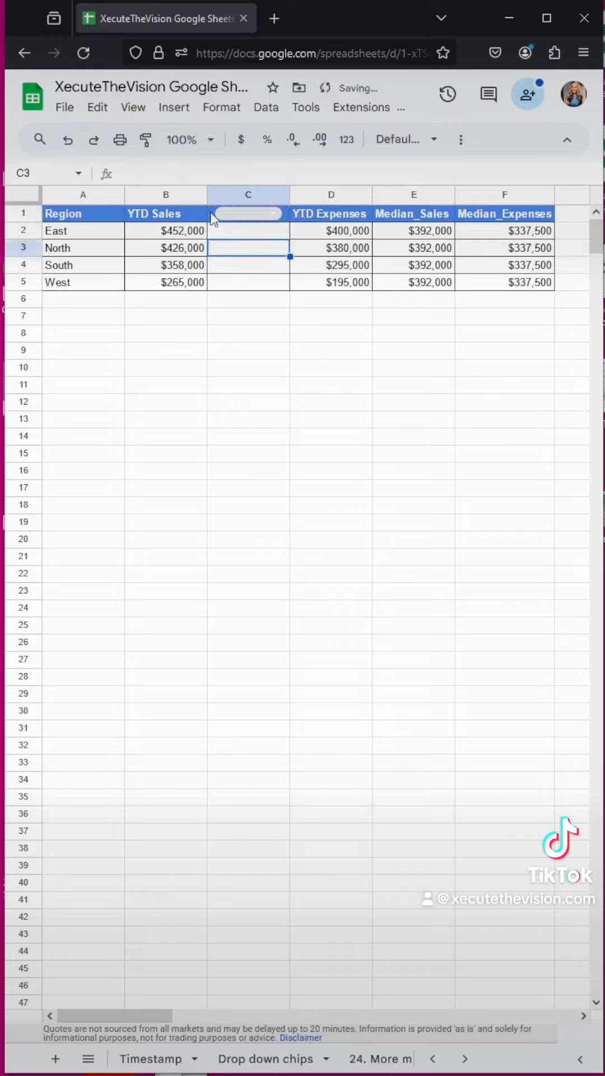
text(YTD Expenses)
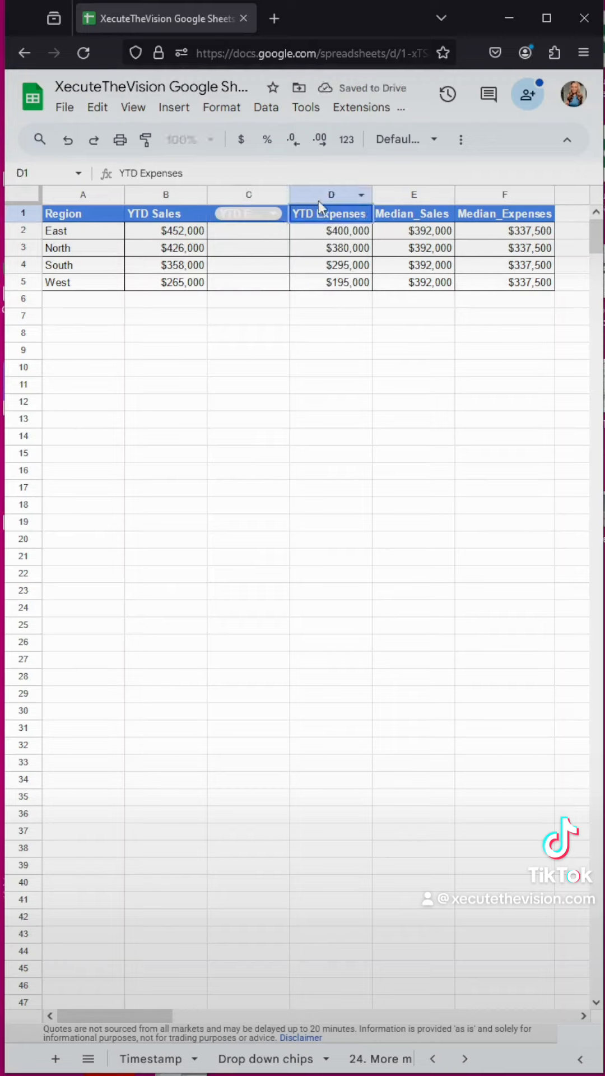
- Choose YTD_Expenses in the C1 dropdown so column C shows each region's expenses
click(332, 231)
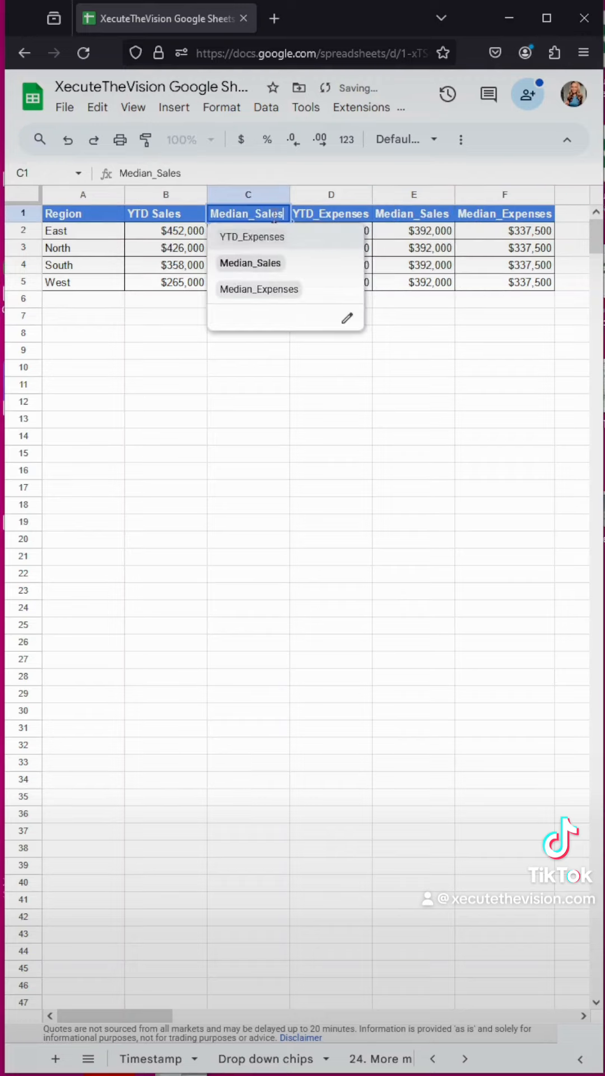
click(251, 236)
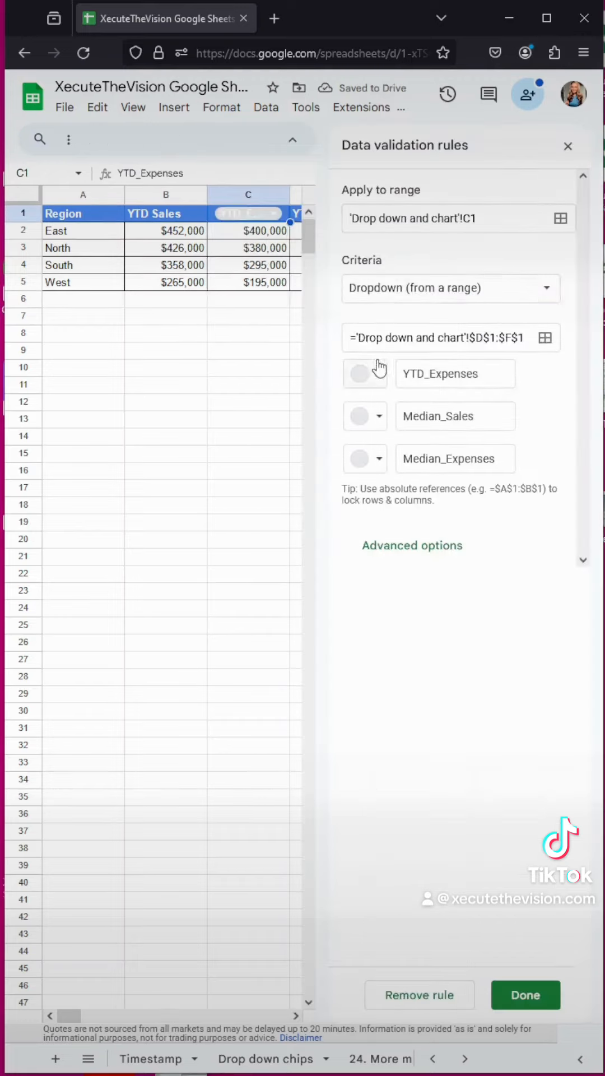
- Colour all three C1 dropdown option chips dark blue and save the rule
click(365, 374)
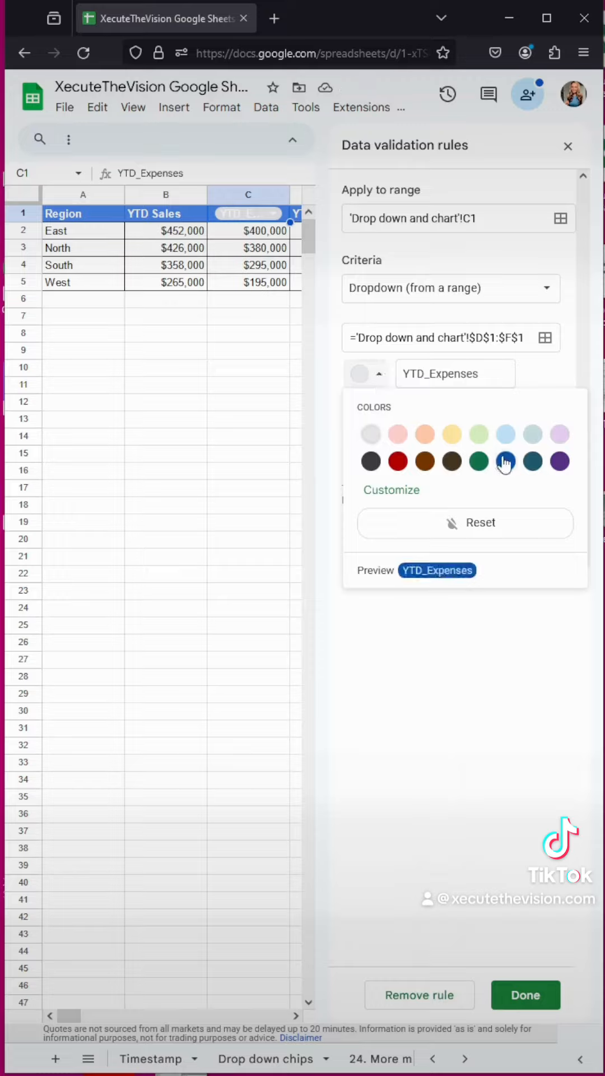
click(506, 461)
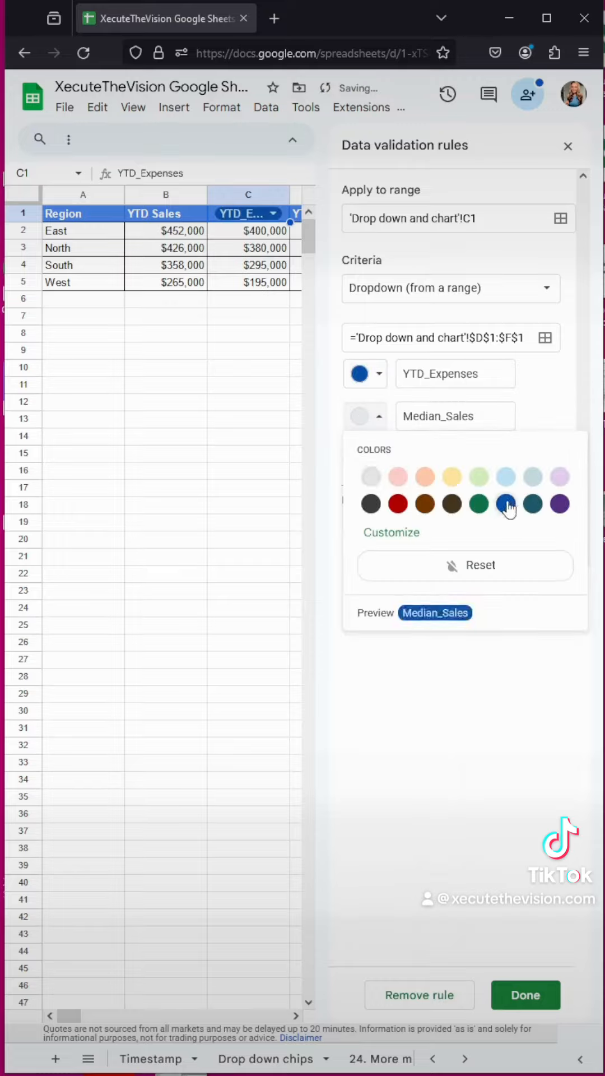
click(507, 505)
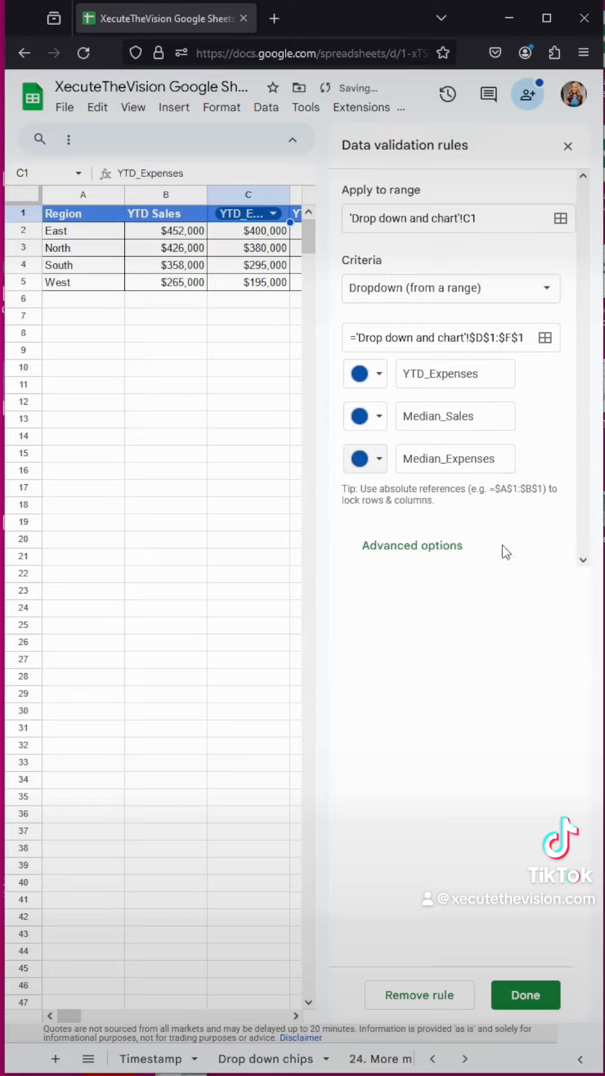
click(525, 995)
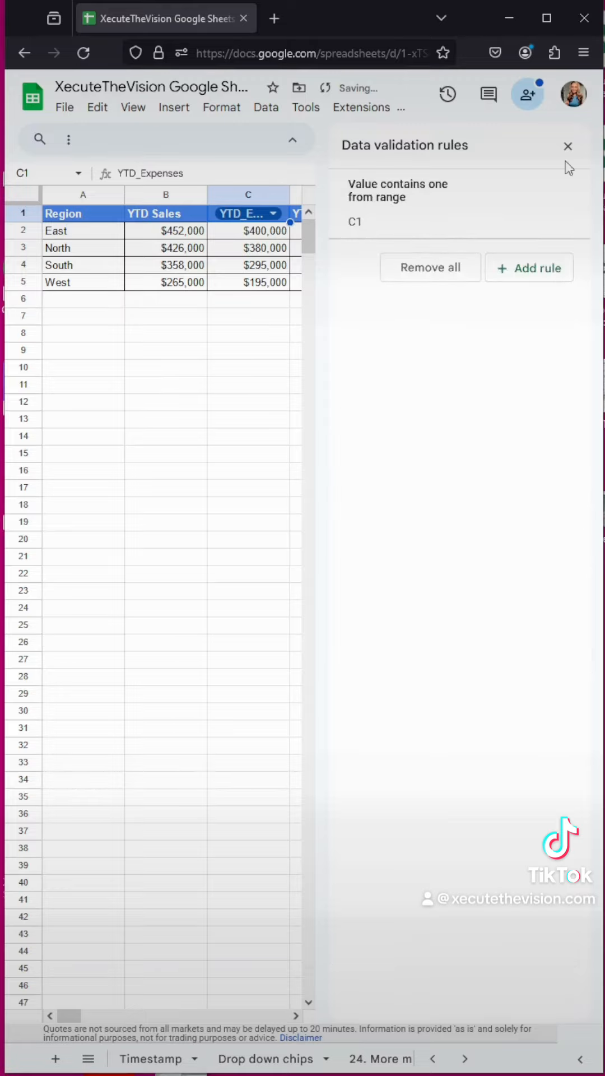
click(569, 146)
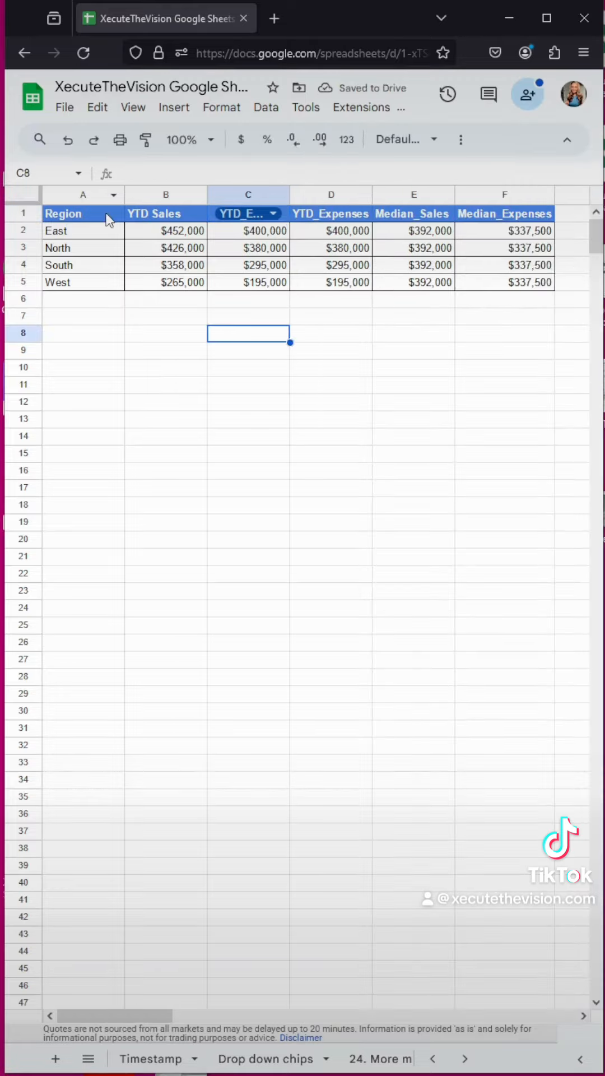
- Insert a chart from A1:C5 and change its type to a combo chart
click(175, 108)
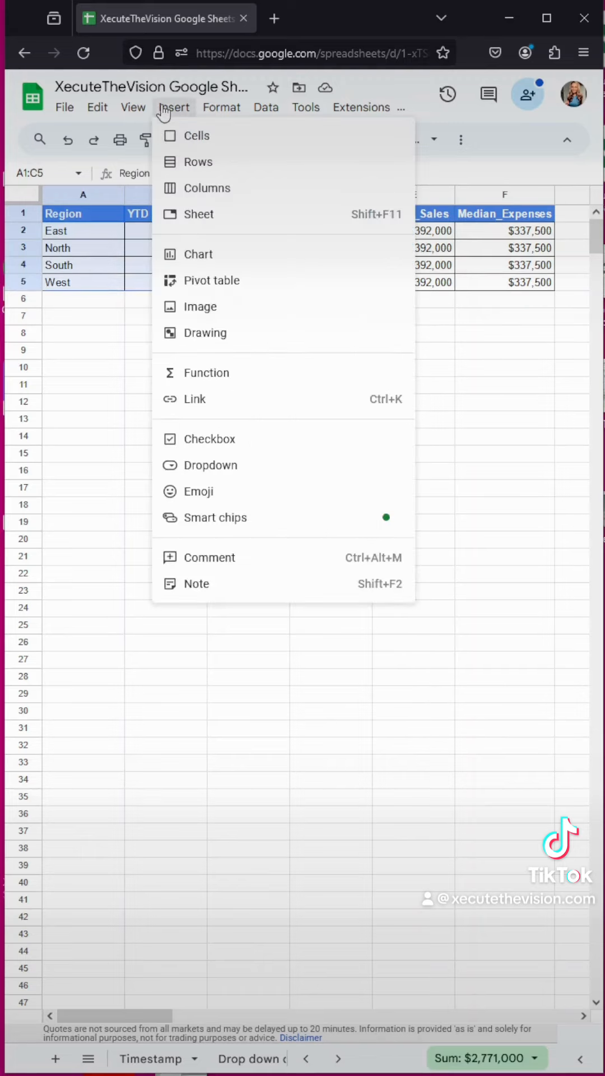
click(173, 108)
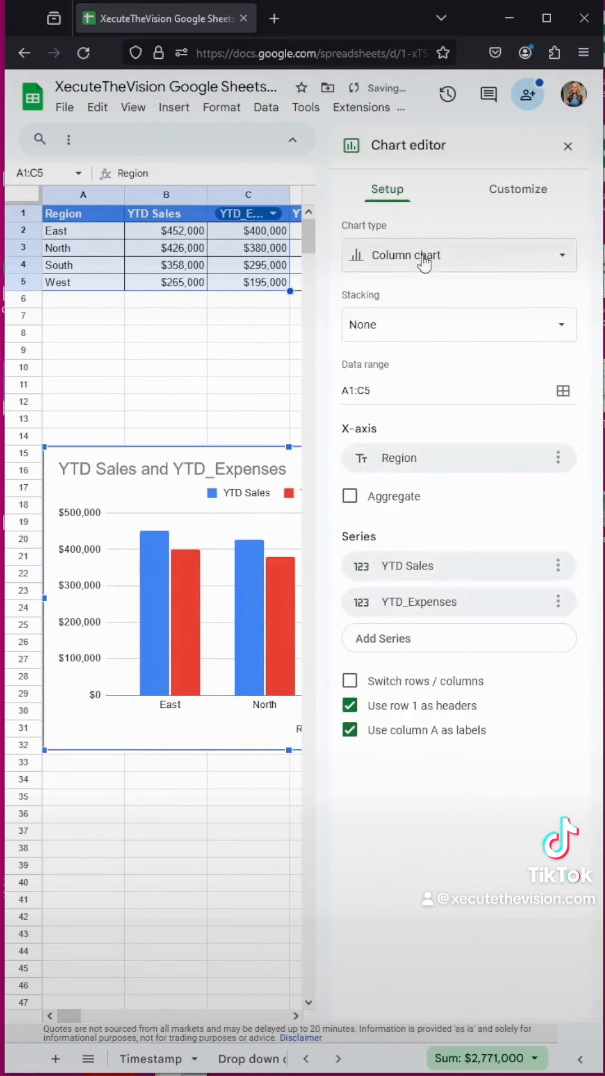
click(456, 255)
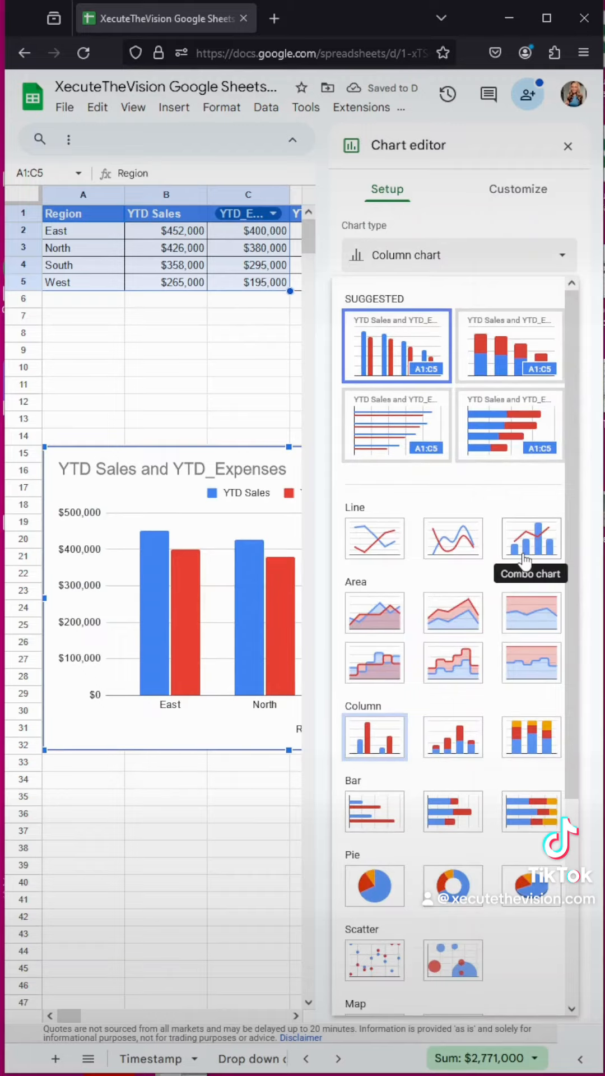
click(530, 539)
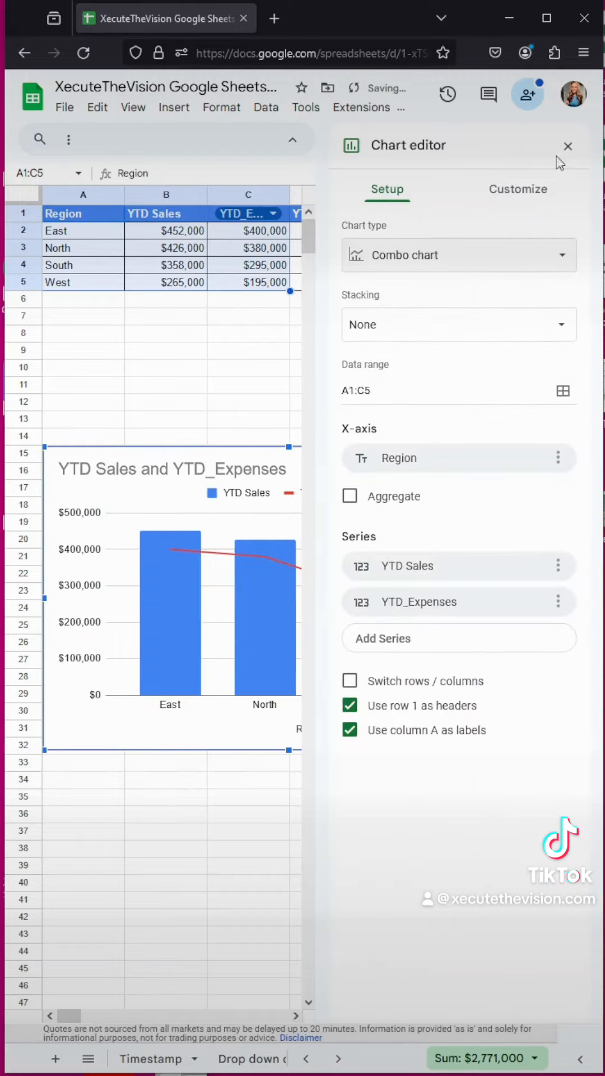
click(568, 146)
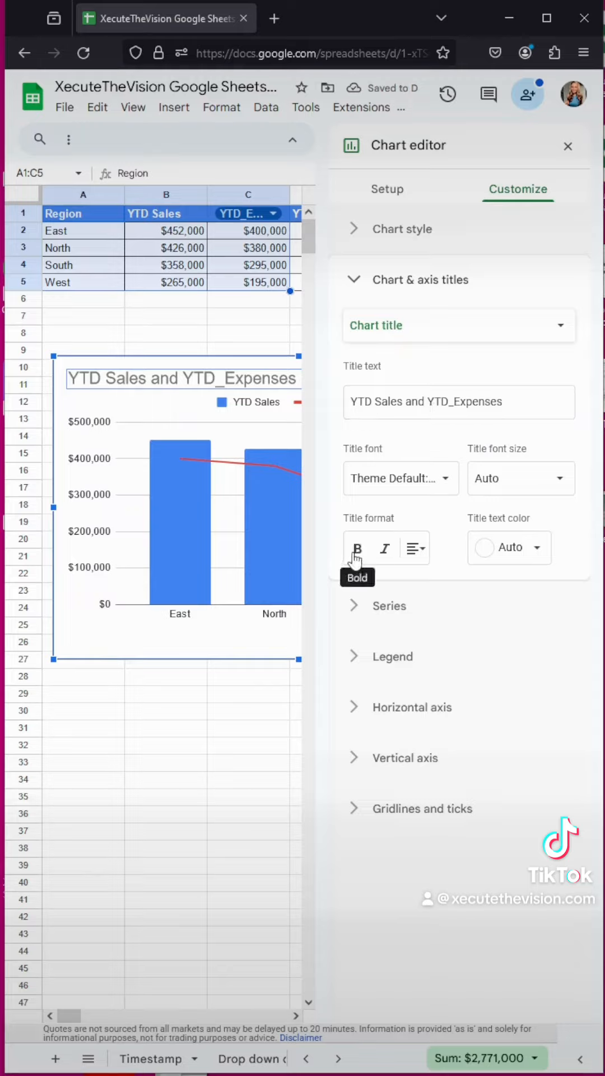
- Make the chart title bold and set the chart background to light grey
click(356, 548)
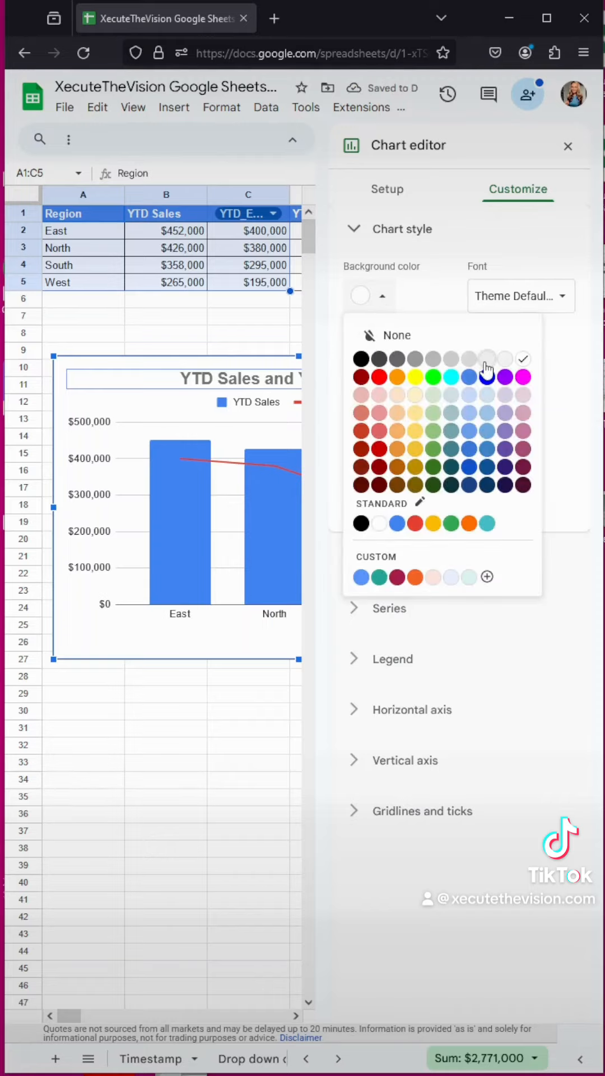
click(487, 359)
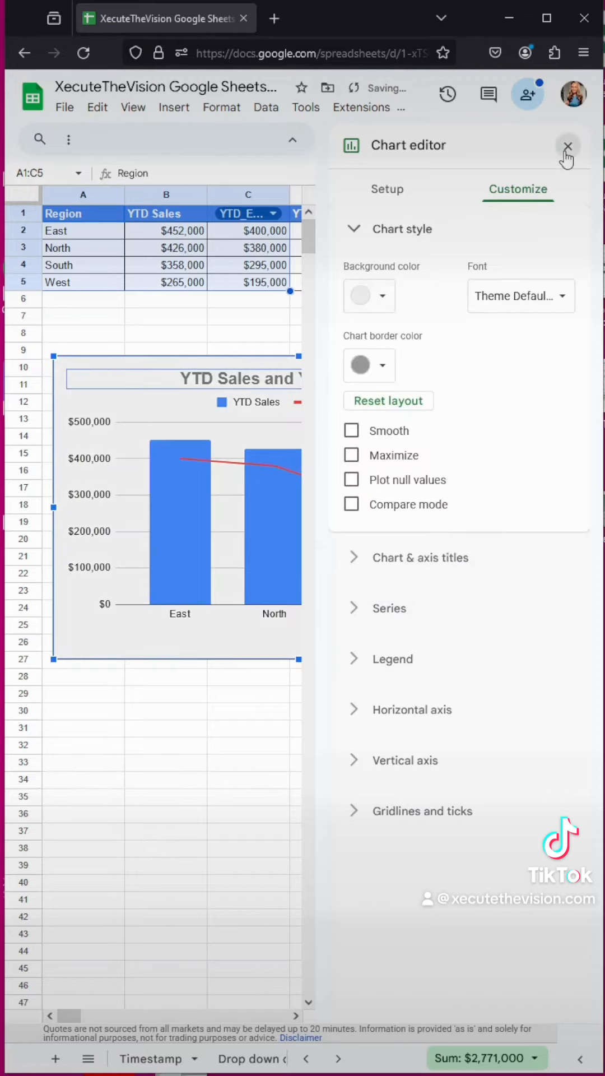
click(568, 147)
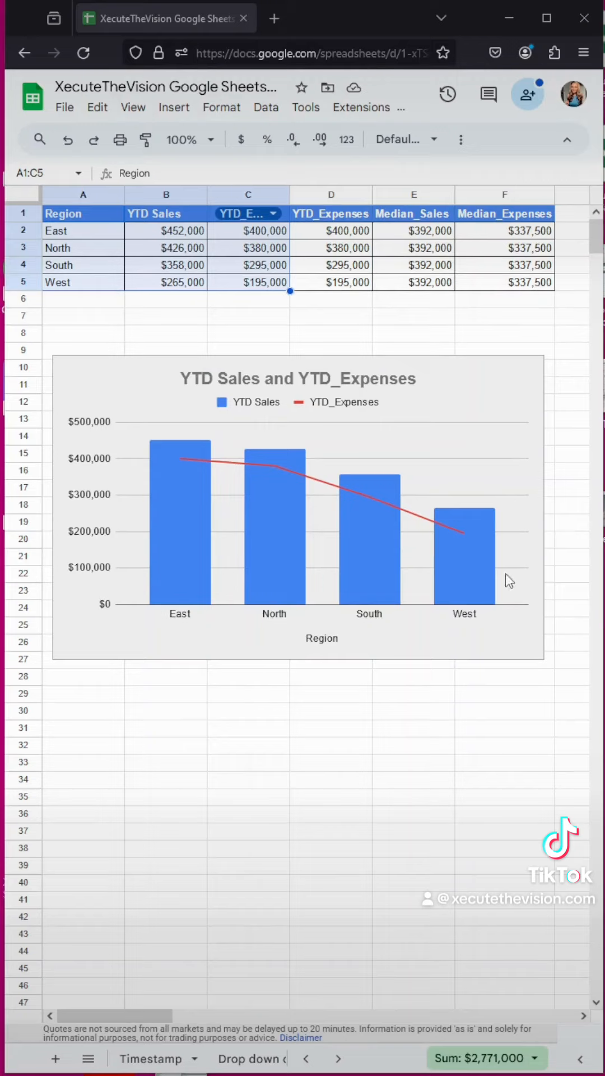
- Set the YTD Sales series line and fill colours to yellow in the chart editor
double_click(295, 515)
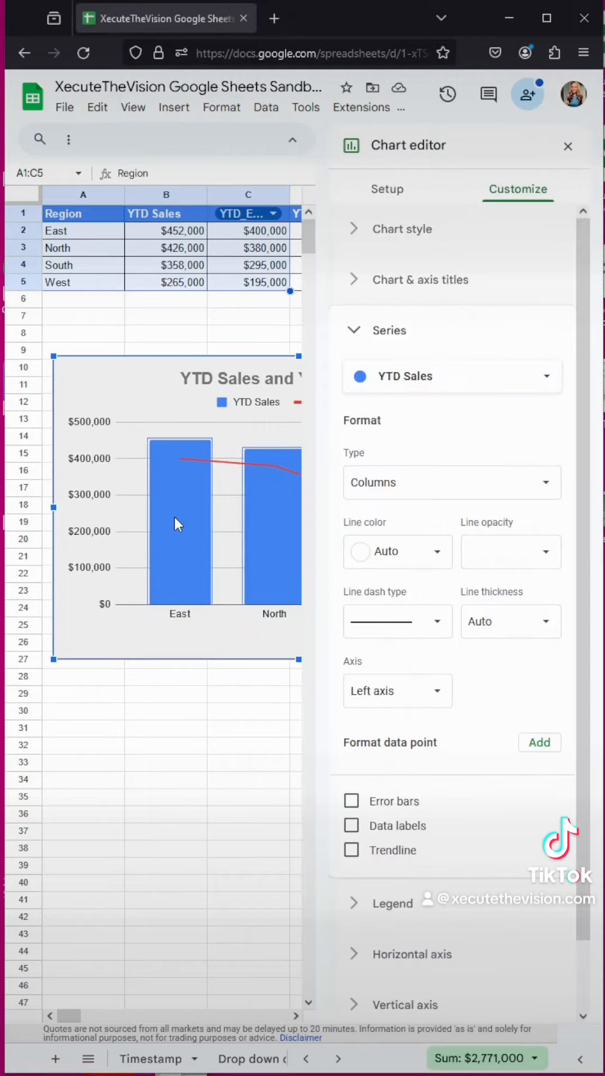
click(396, 551)
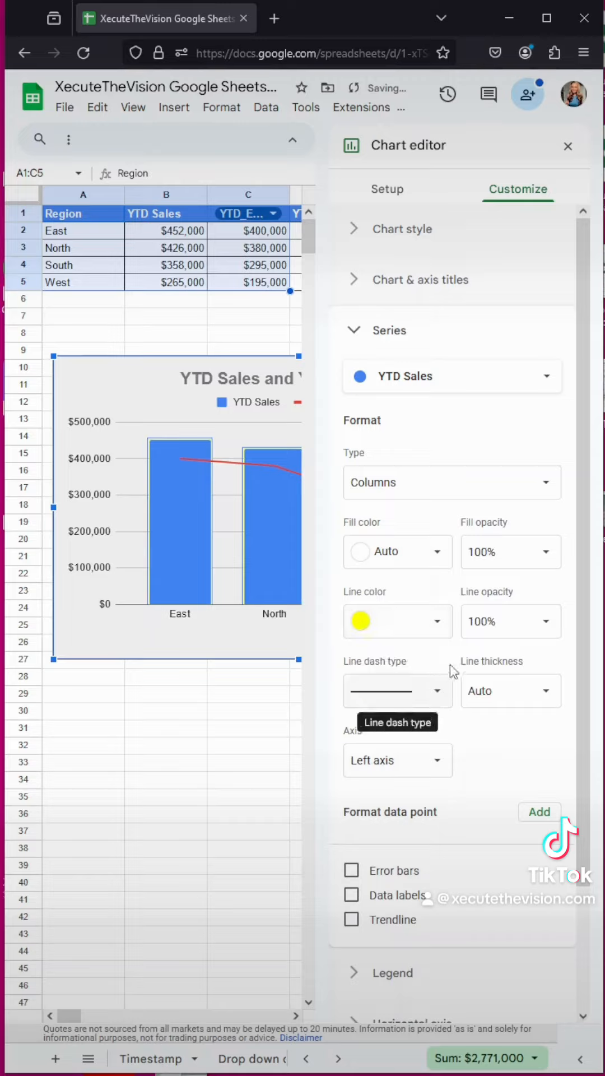
click(396, 552)
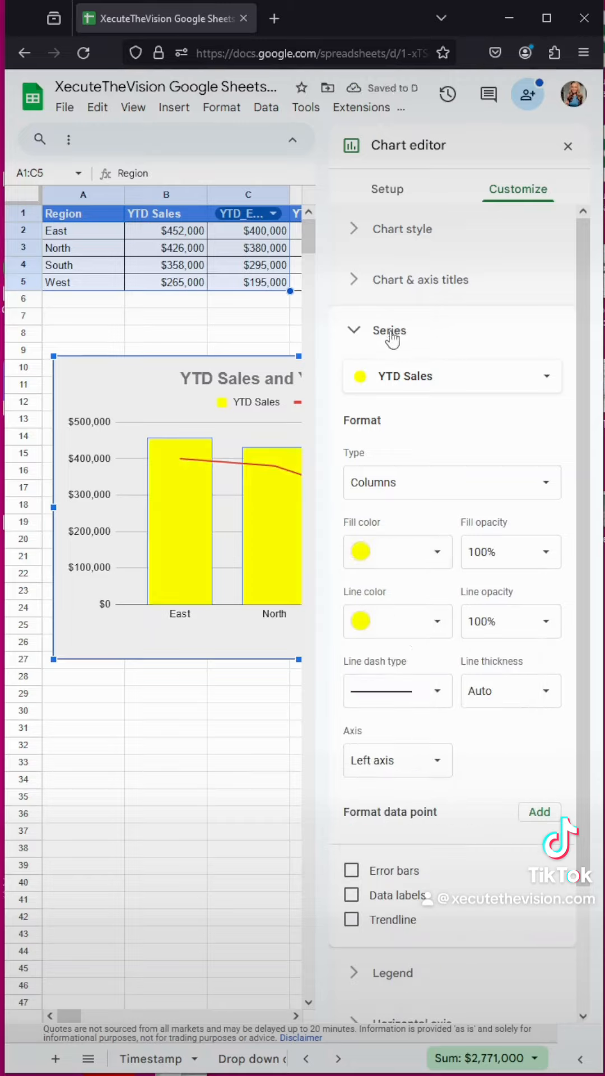
- Select the YTD_Expenses series and view its chart-type options
click(452, 377)
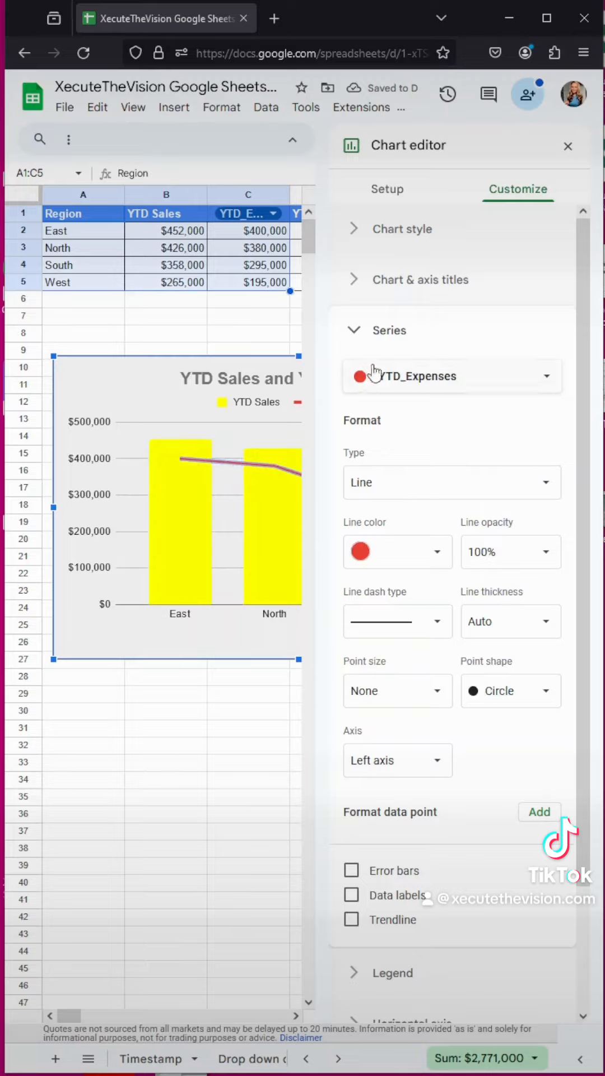
click(450, 482)
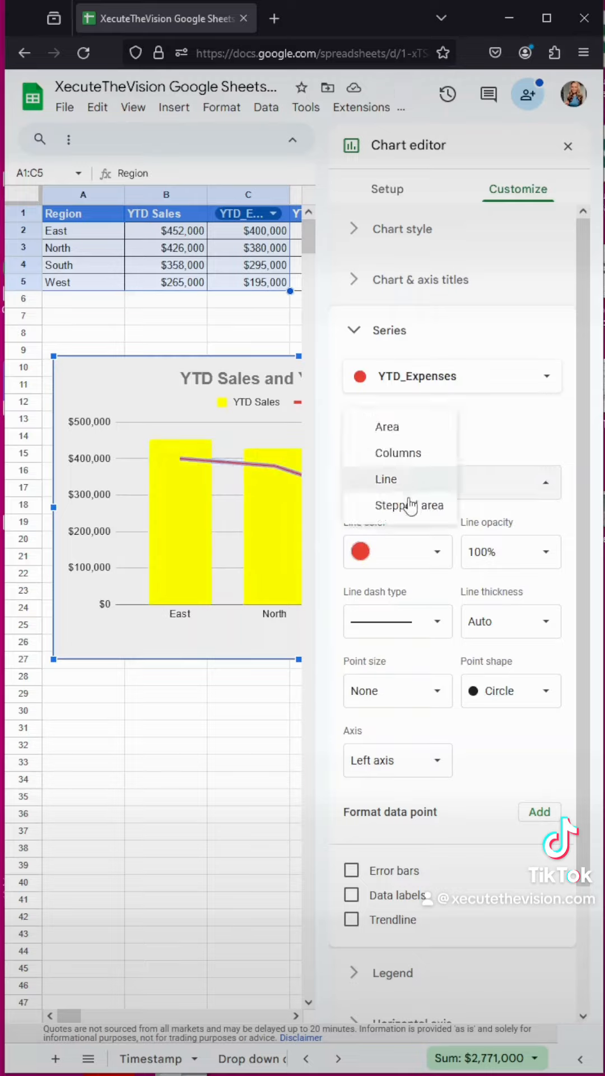